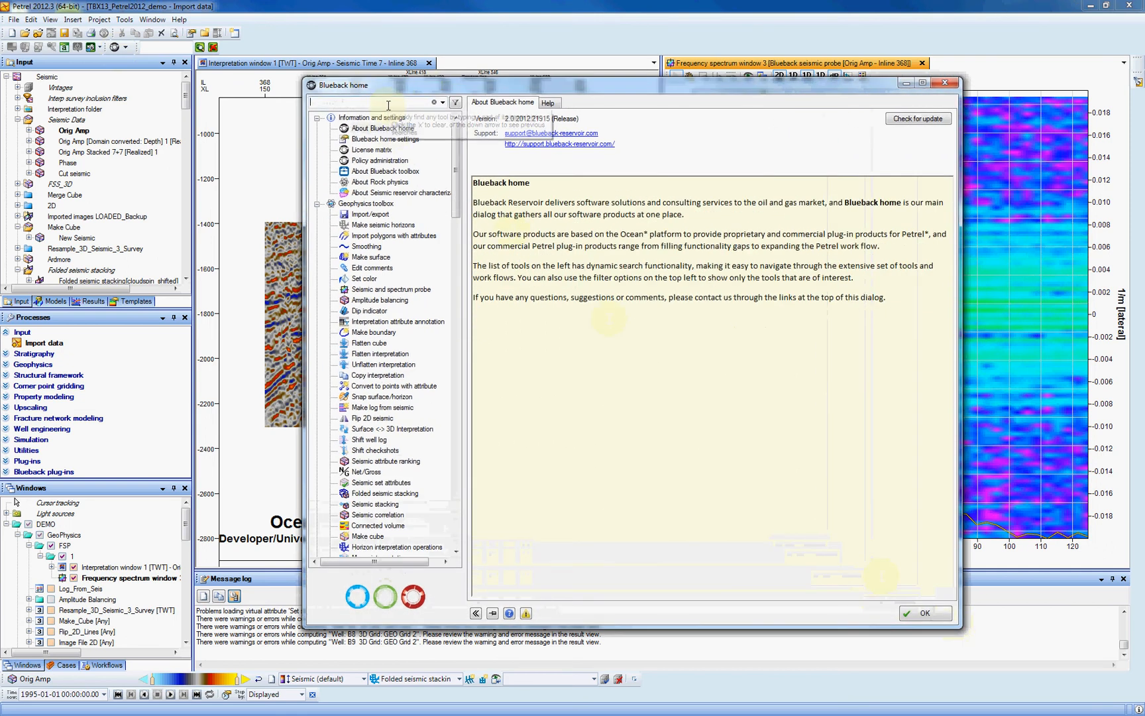
pyautogui.moveTo(377, 100)
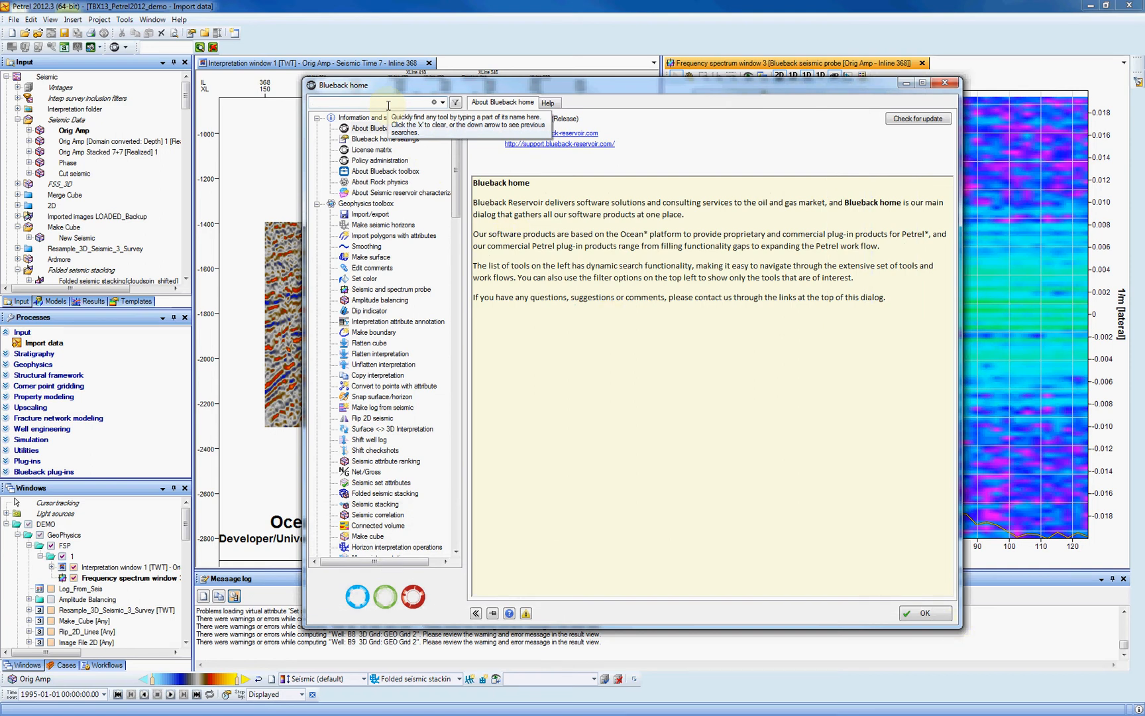
# Filter the Blueback tools for 'ups' and launch Upscaled log QC from the Geology toolbox
pyautogui.write('ups')
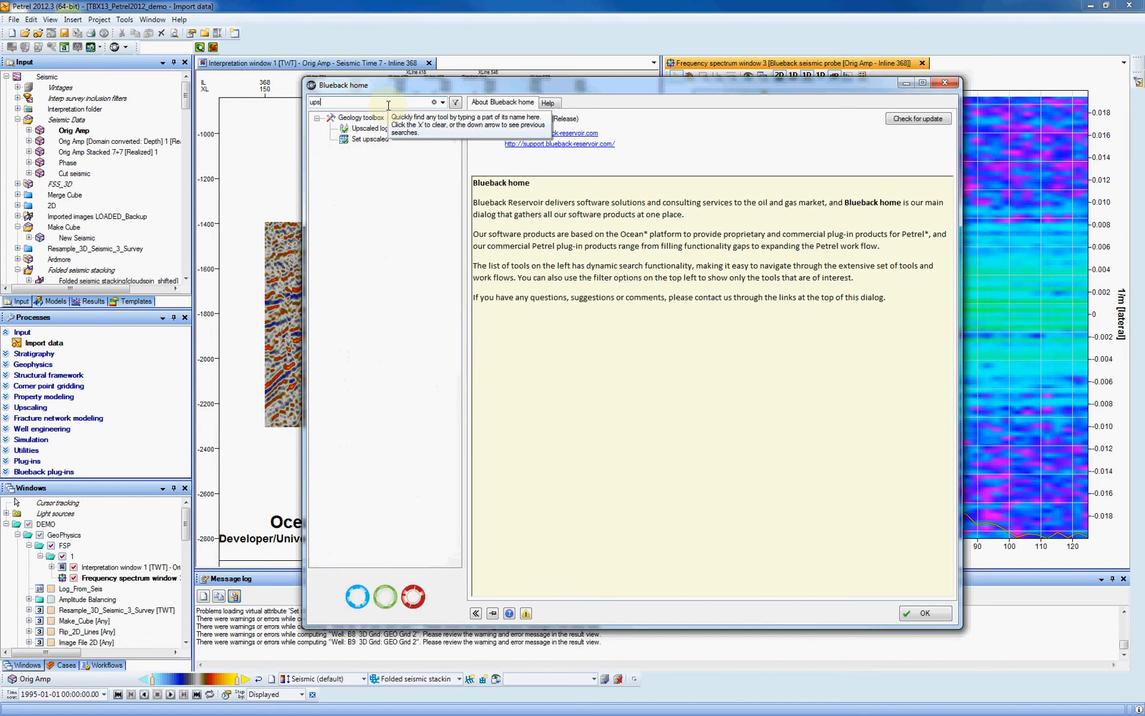
pyautogui.moveTo(383, 136)
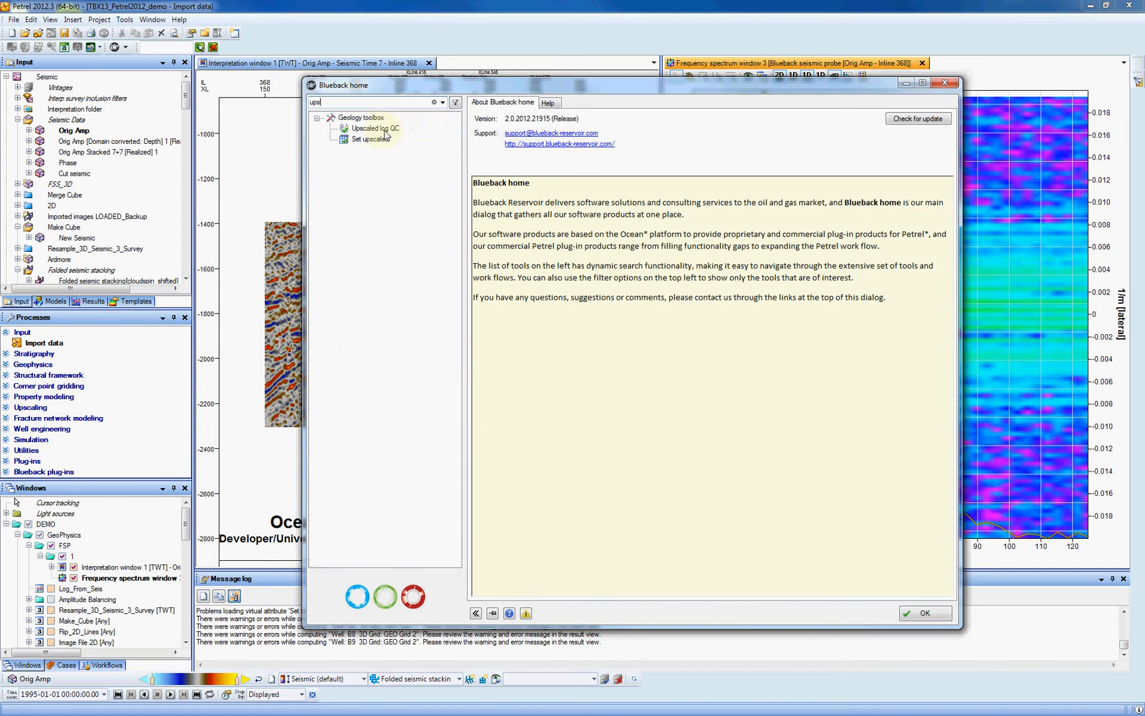
pyautogui.click(375, 127)
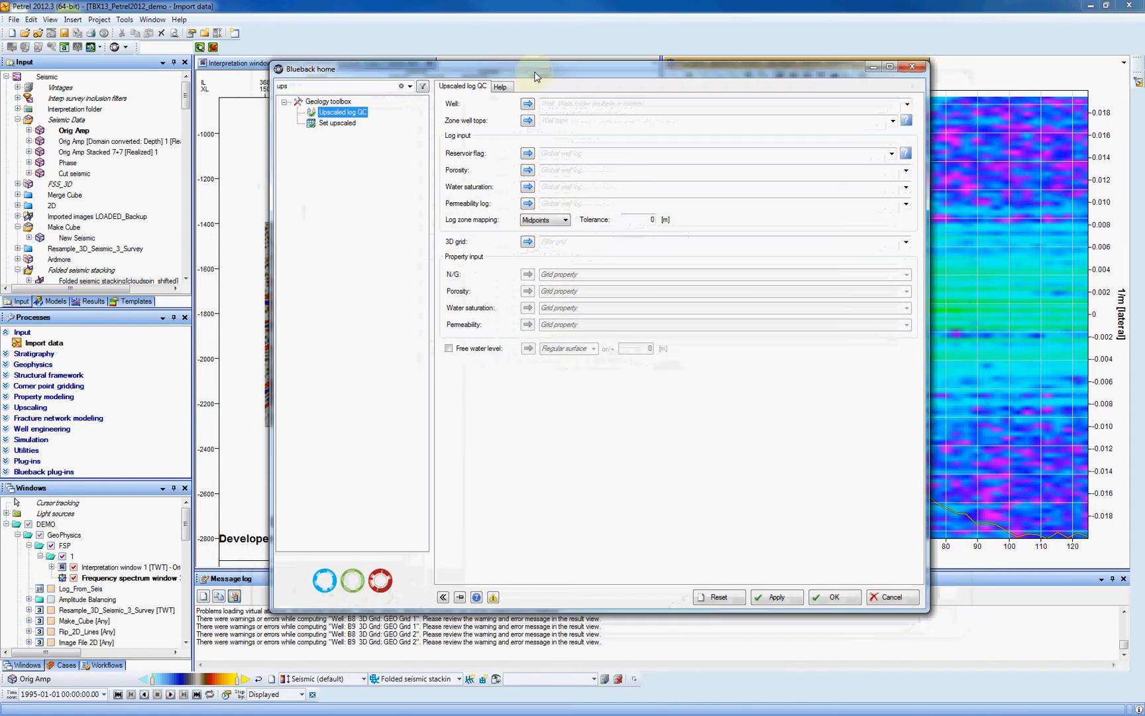
pyautogui.moveTo(639, 116)
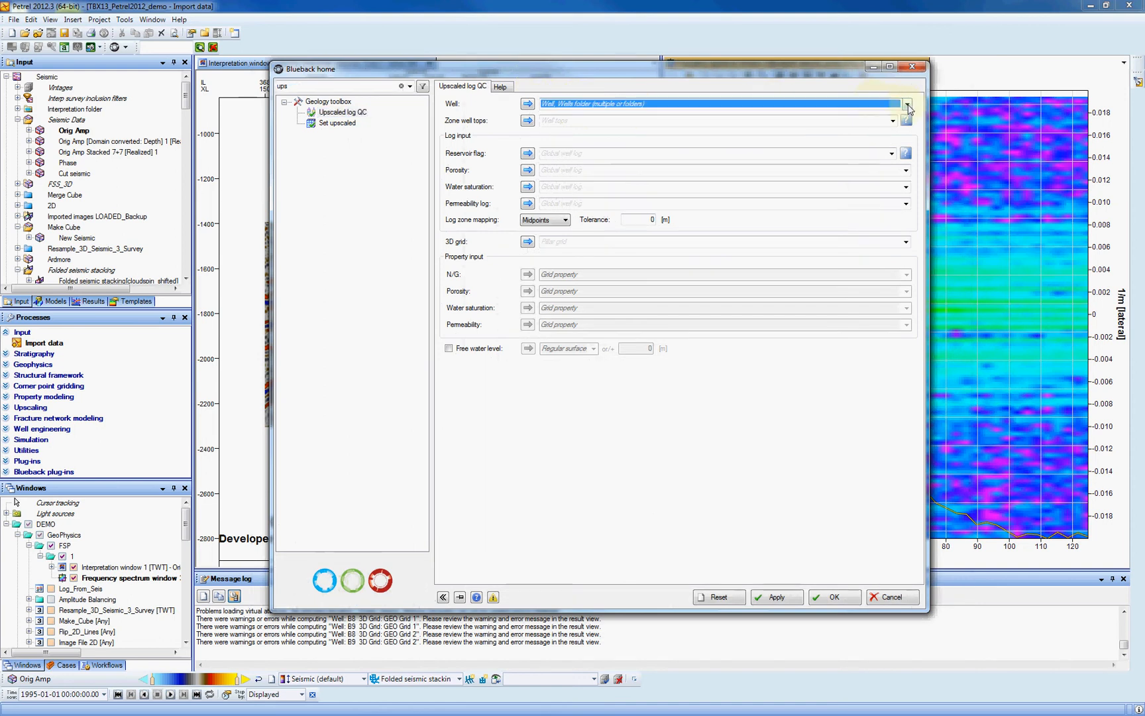
# Choose wells B8 and B9 from the B Wells group and use Well Tops for zoning
pyautogui.click(908, 103)
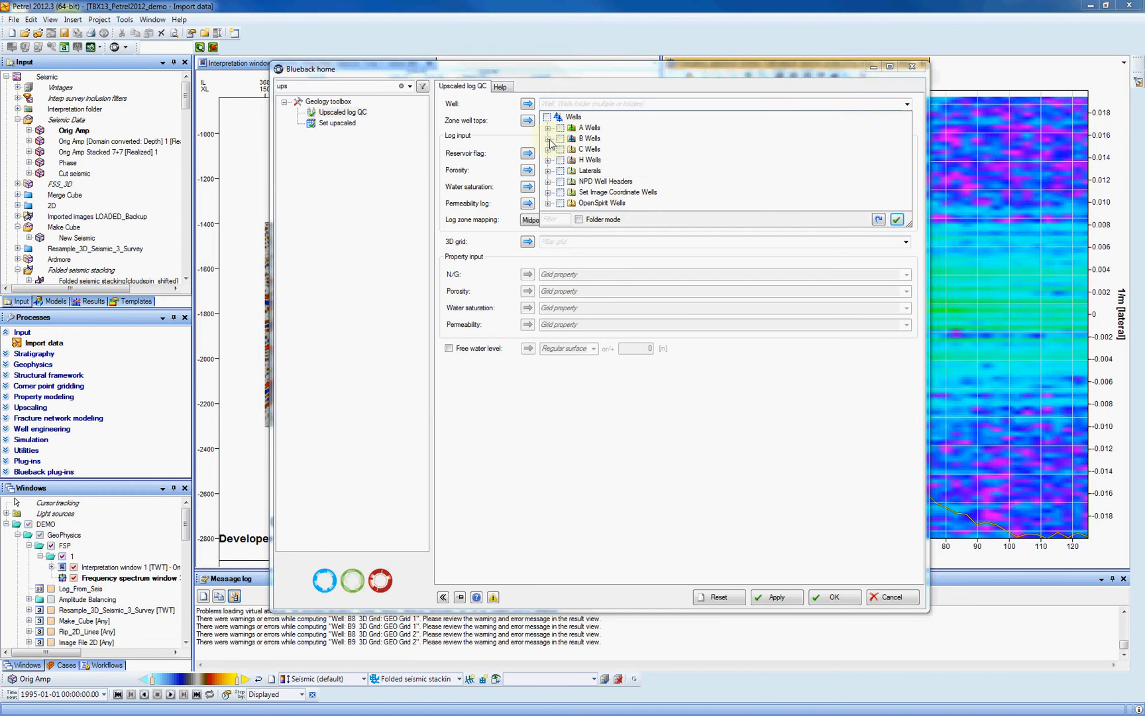
pyautogui.click(550, 138)
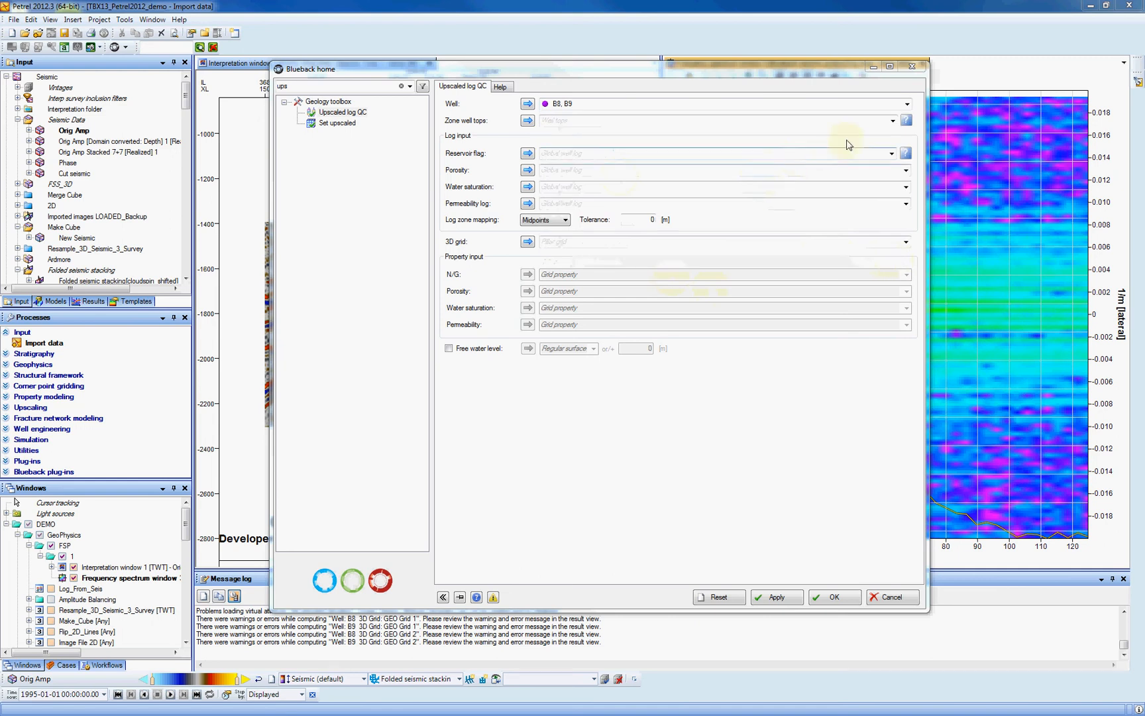
pyautogui.moveTo(892, 121)
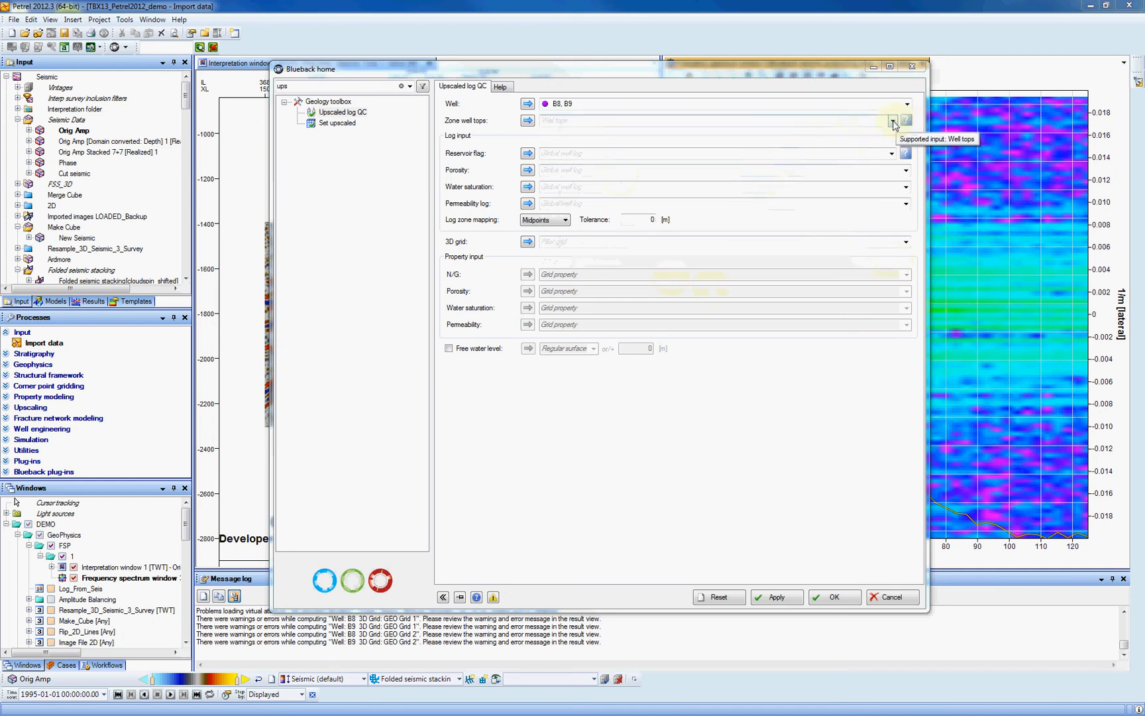
pyautogui.click(892, 121)
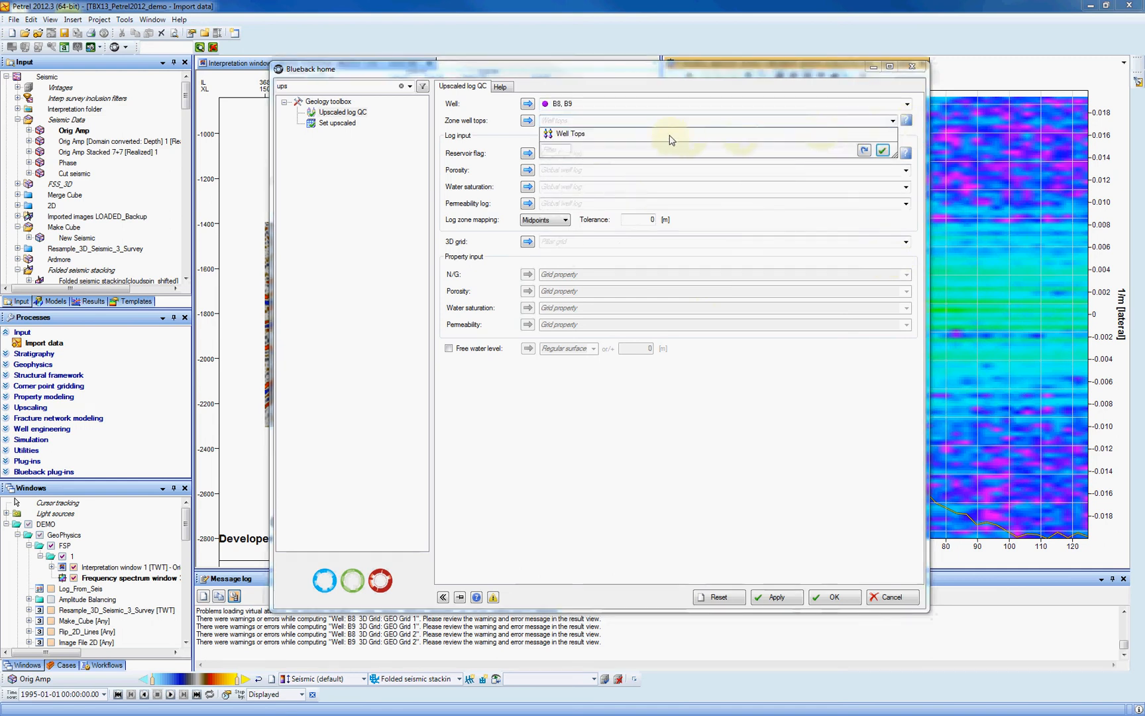
pyautogui.click(568, 134)
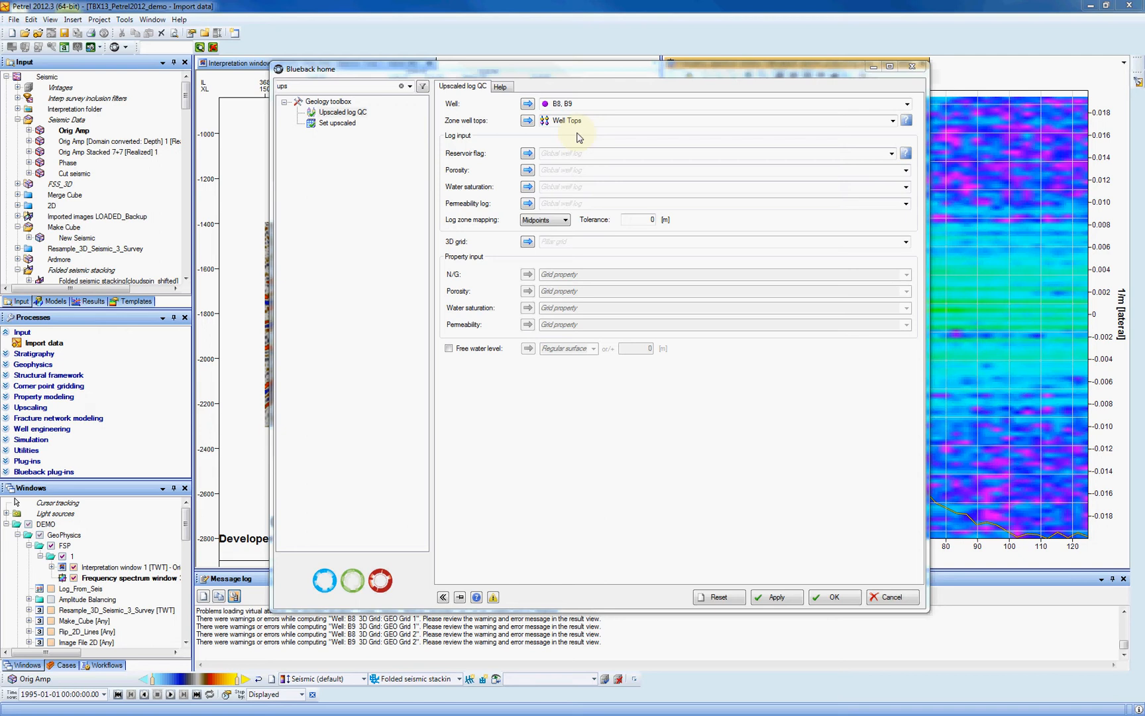
pyautogui.moveTo(771, 154)
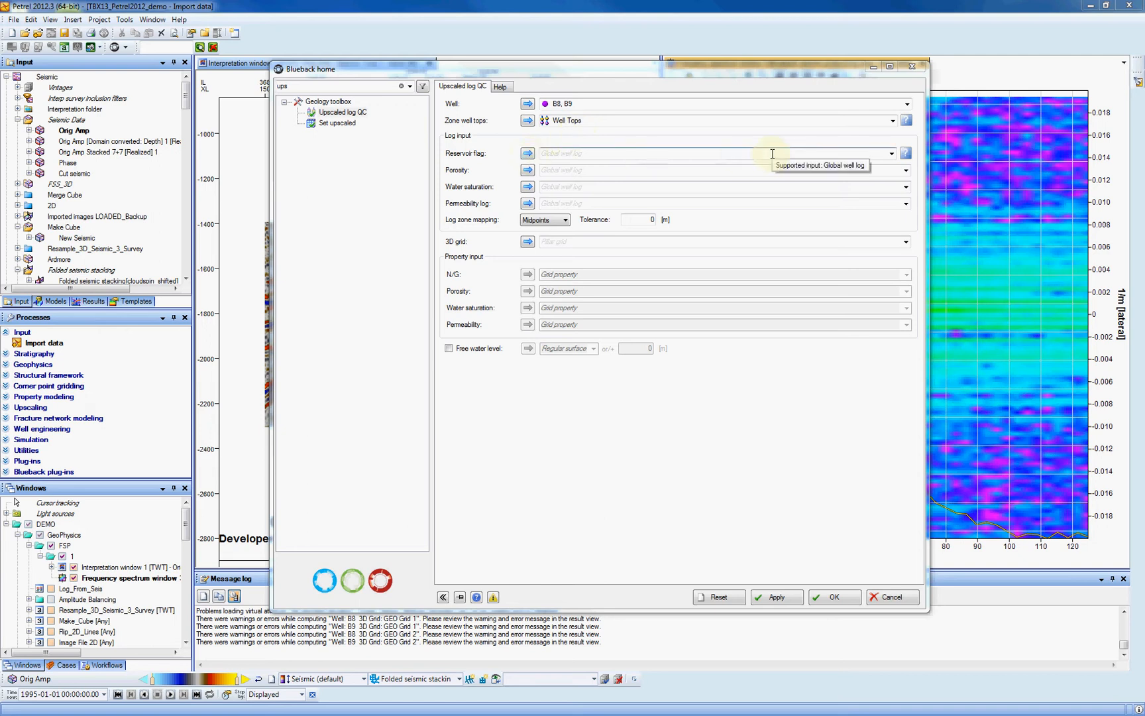
pyautogui.moveTo(541, 162)
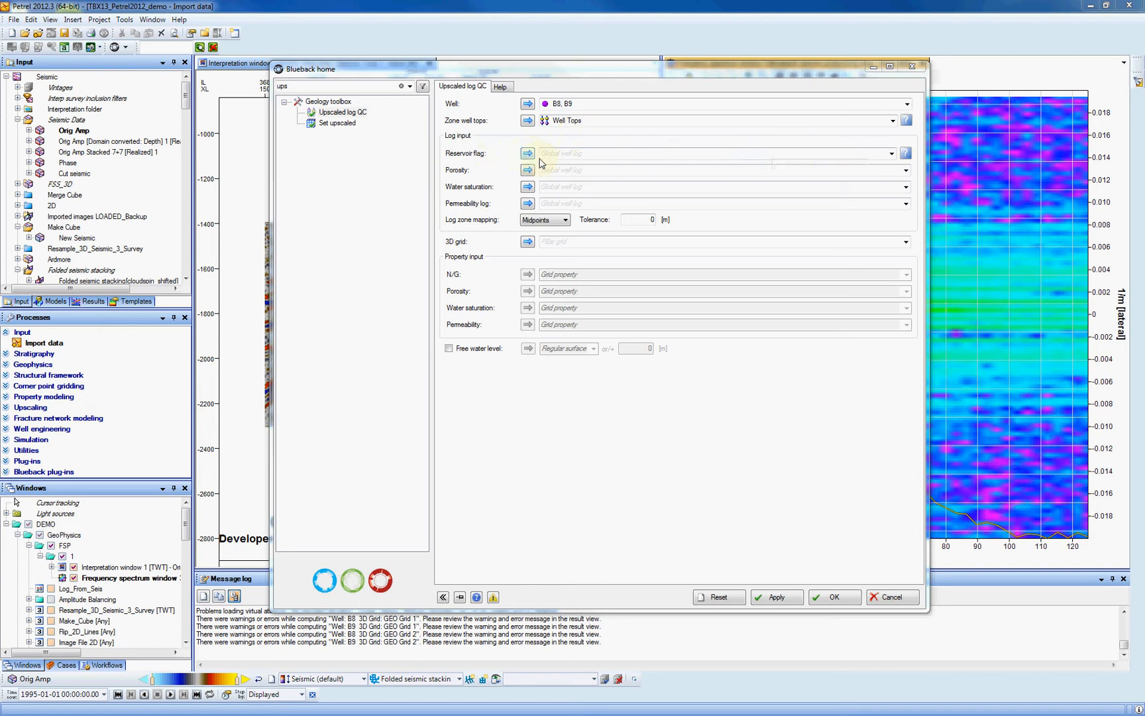
# Assign Reservoir_Flag, Porosity, Sw and Perm as the input logs, keeping Midpoints zone mapping
pyautogui.click(891, 154)
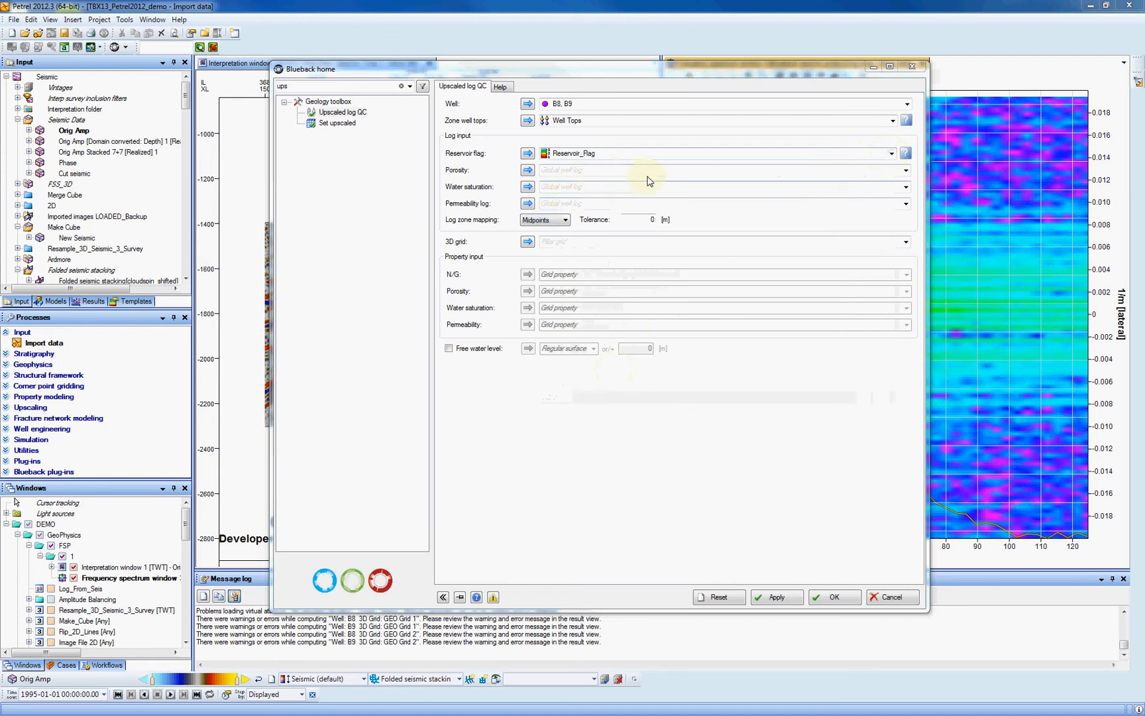
pyautogui.moveTo(906, 175)
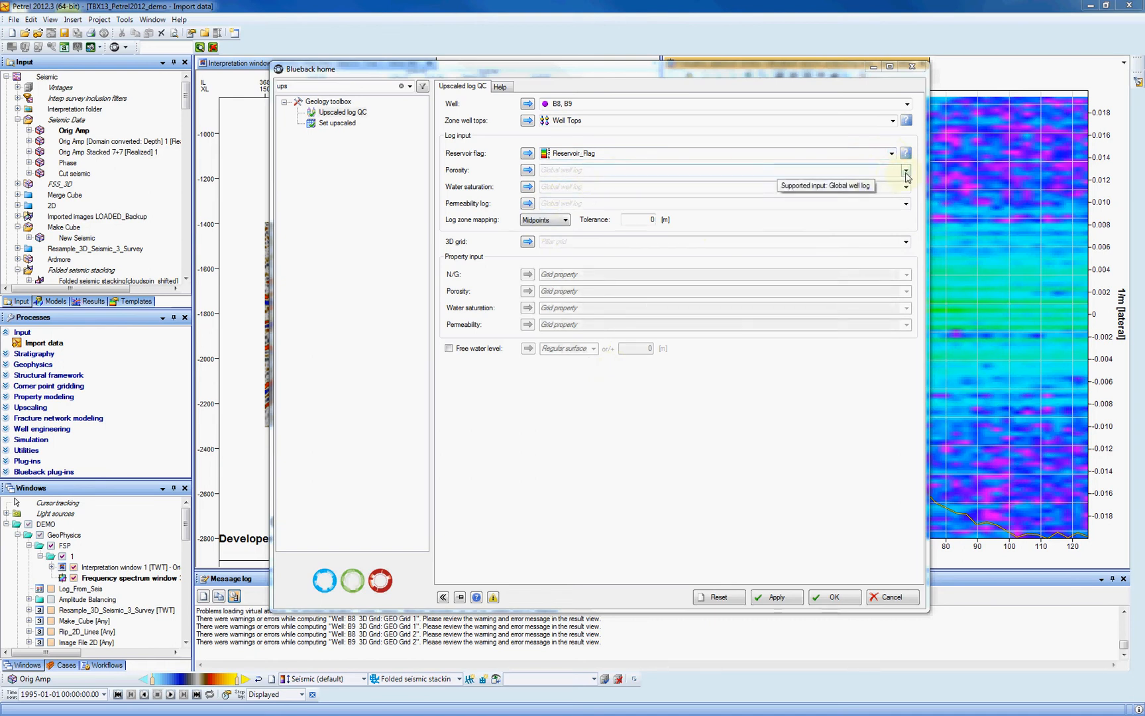
pyautogui.click(906, 169)
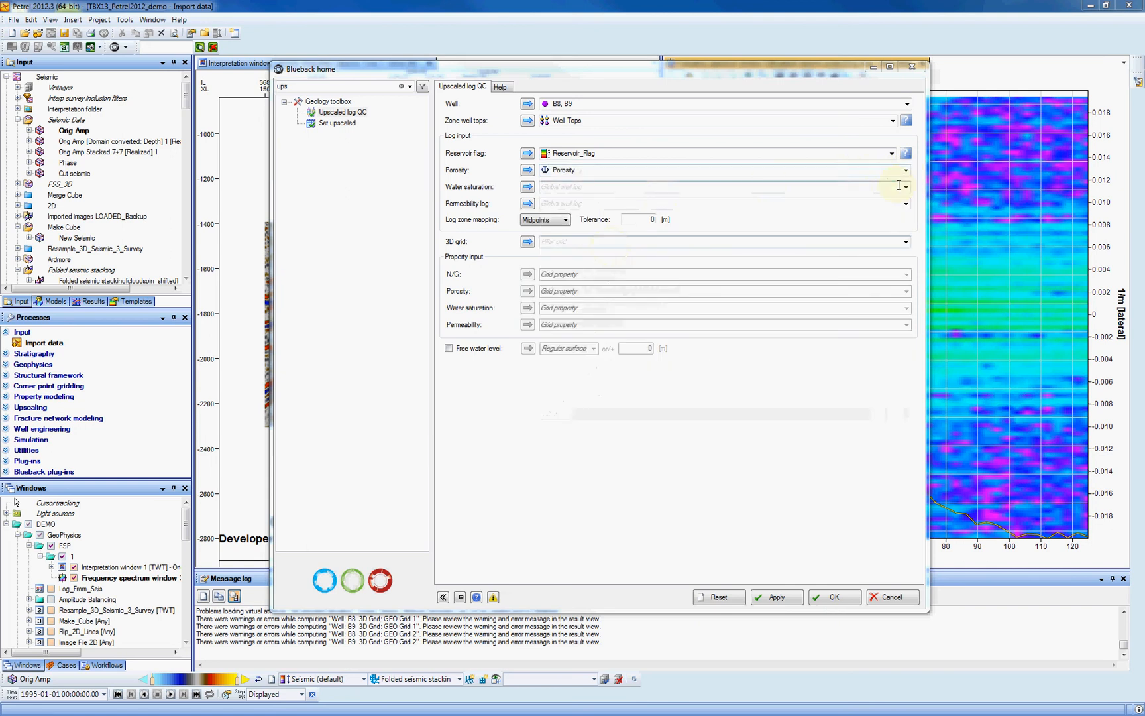
pyautogui.click(906, 187)
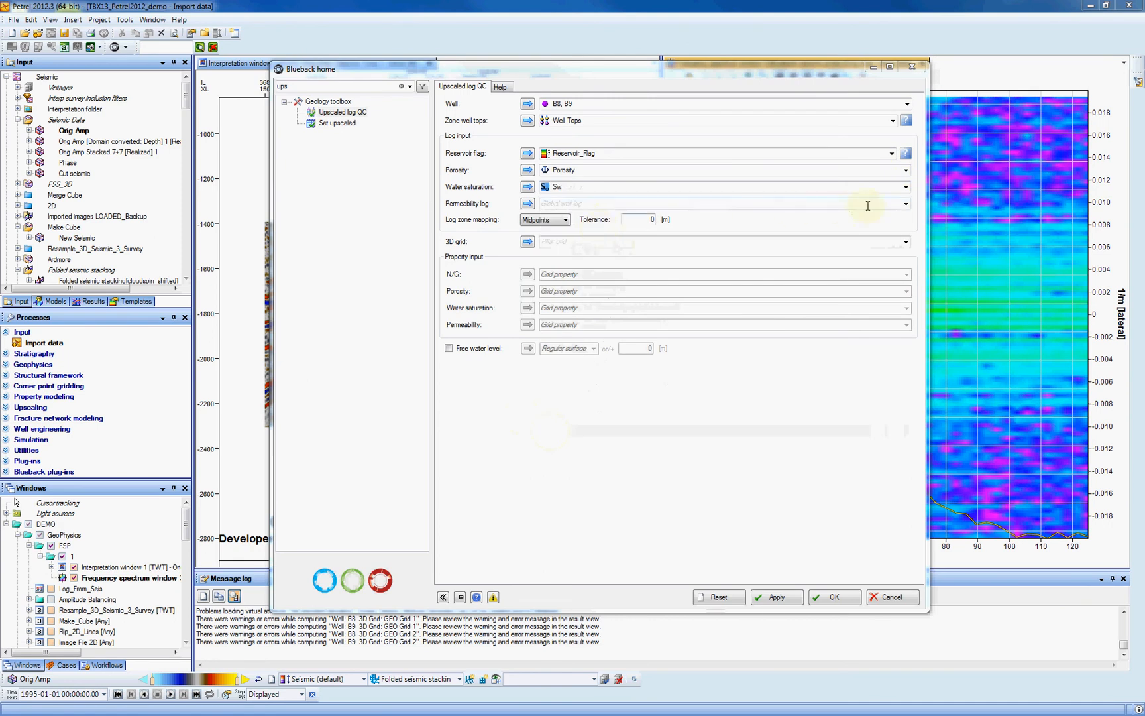
pyautogui.click(906, 203)
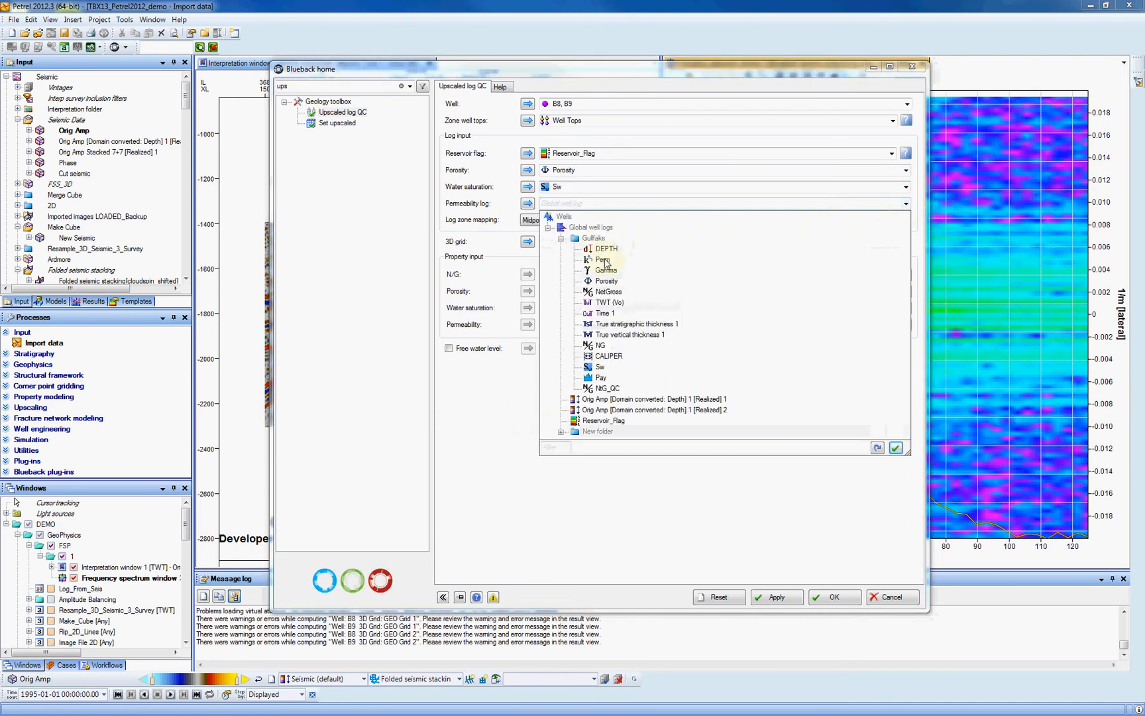
pyautogui.click(603, 259)
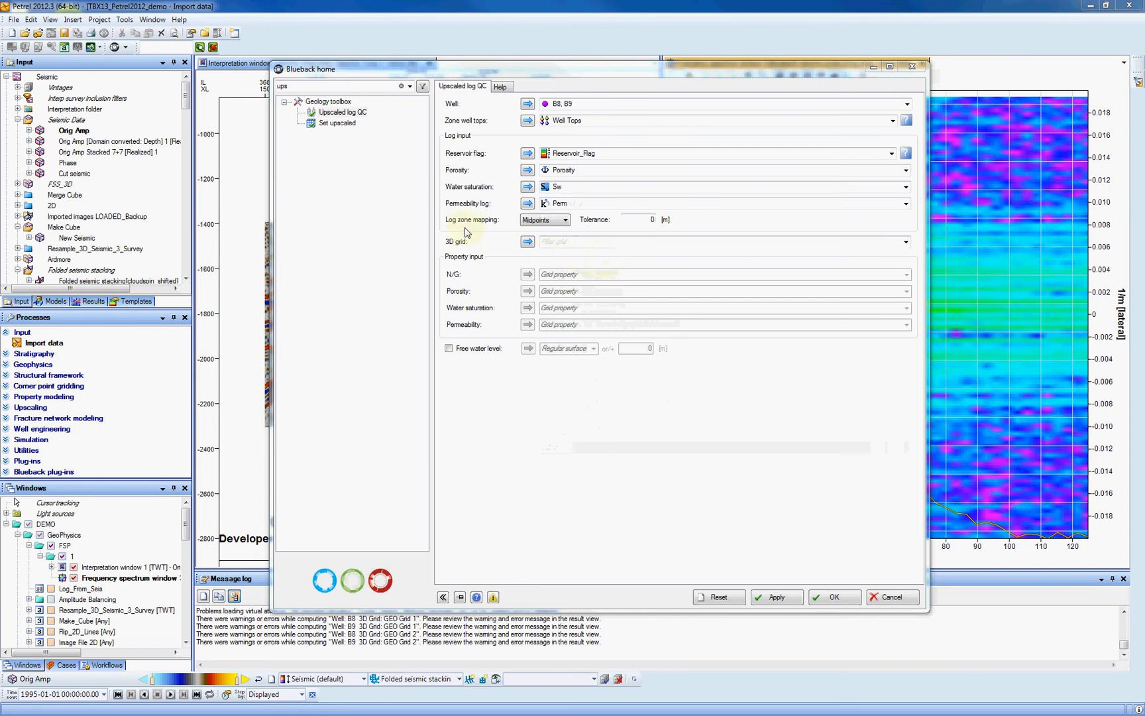
pyautogui.click(566, 220)
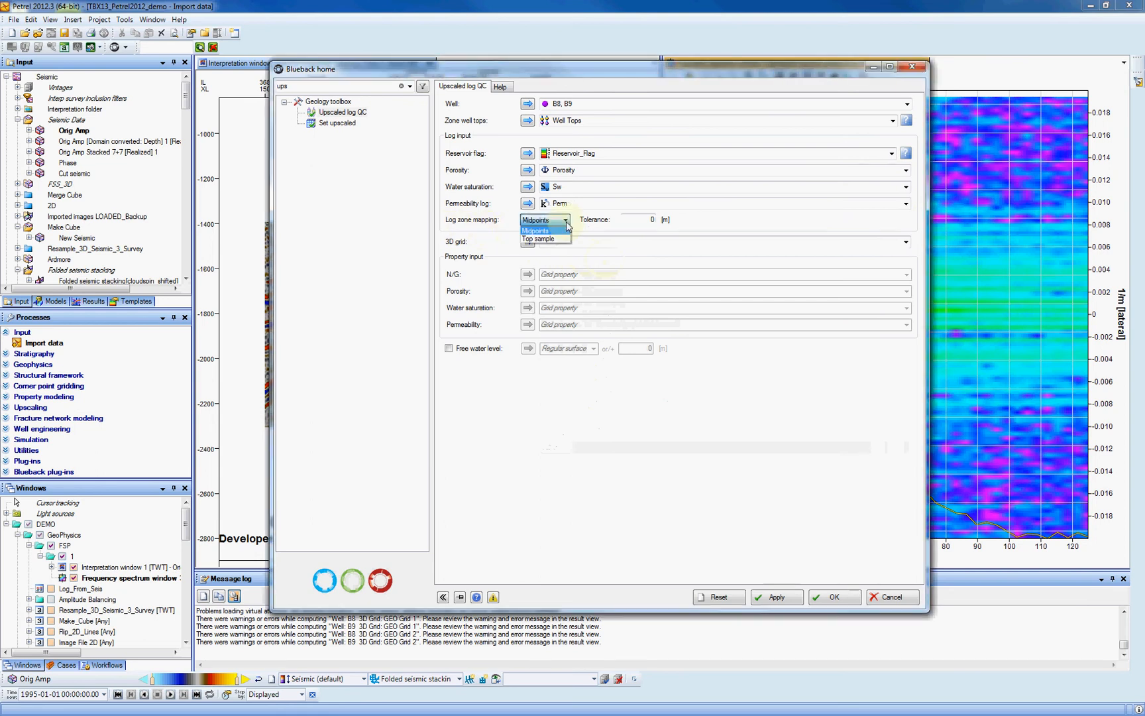
pyautogui.click(566, 220)
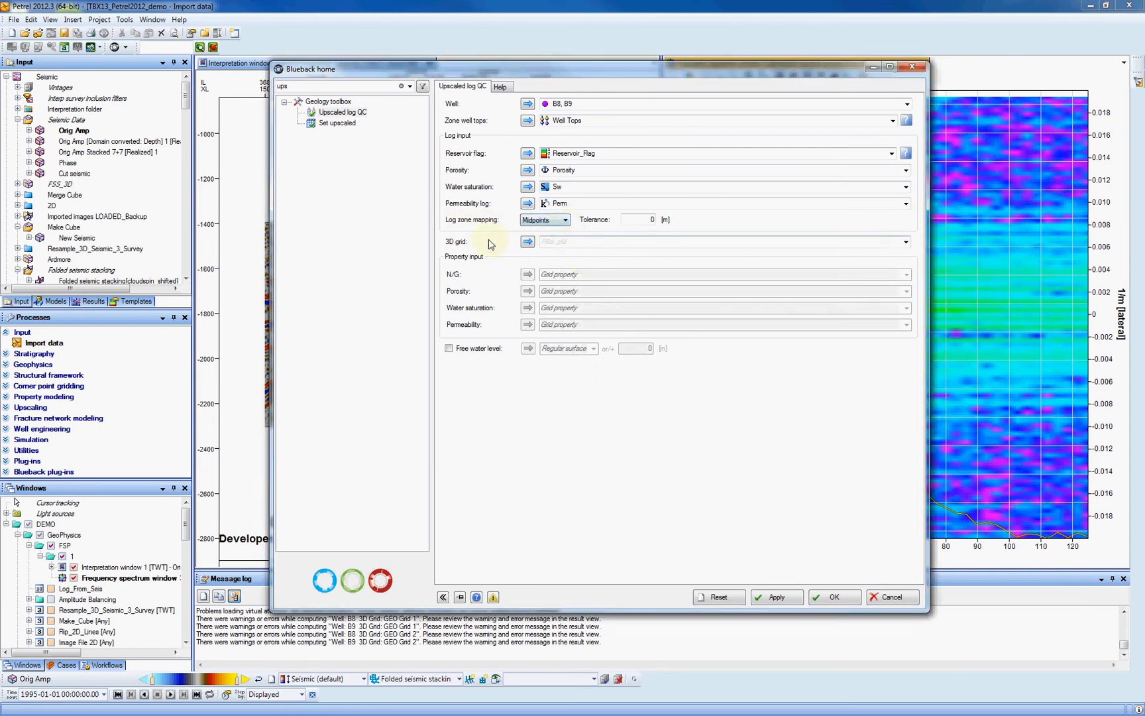
pyautogui.moveTo(451, 247)
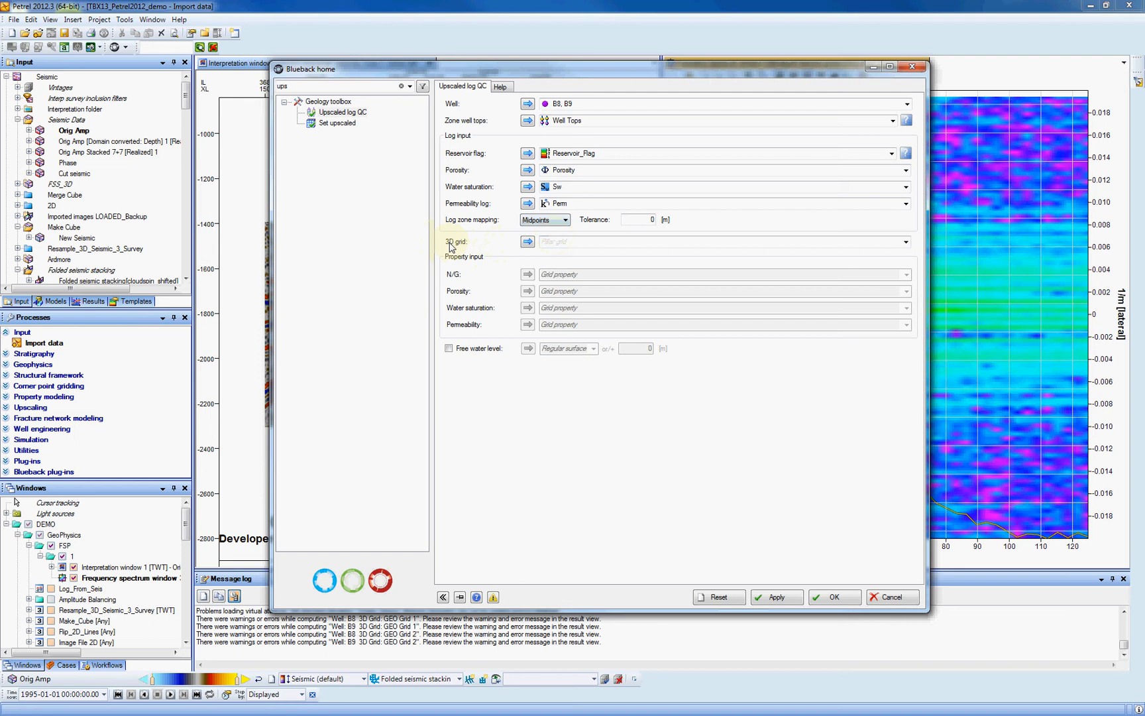
# Select GEO Grid as the 3D grid and NetGross (fluvial) as the net-to-gross property
pyautogui.click(906, 241)
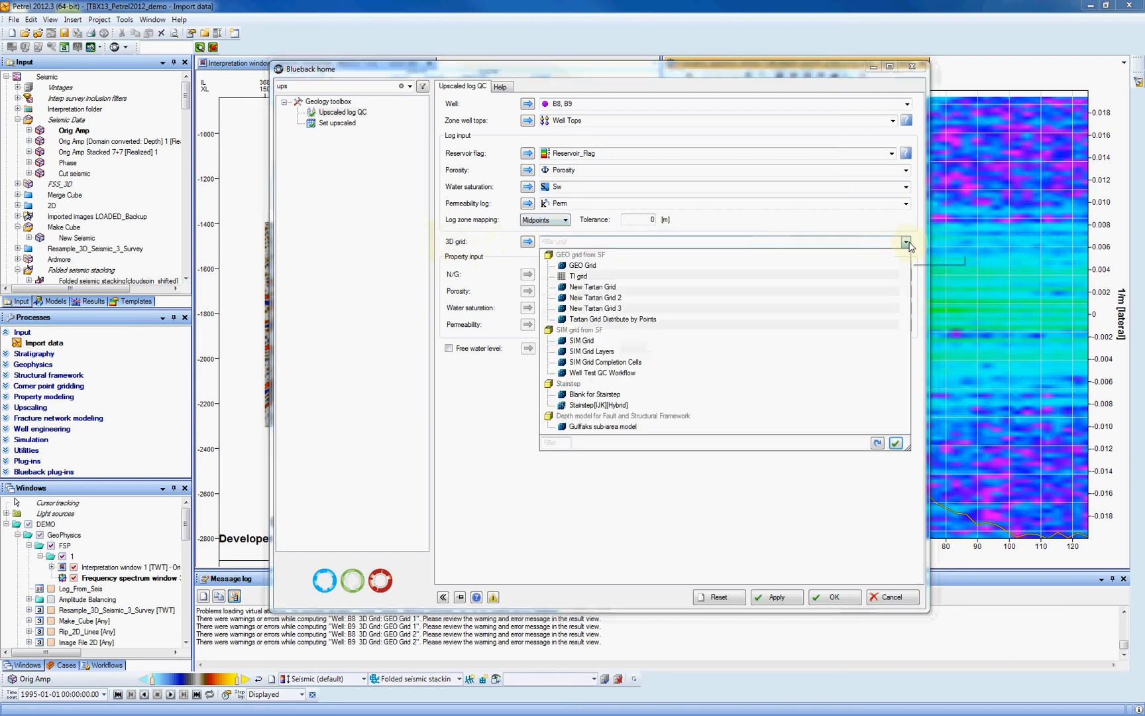
pyautogui.click(584, 266)
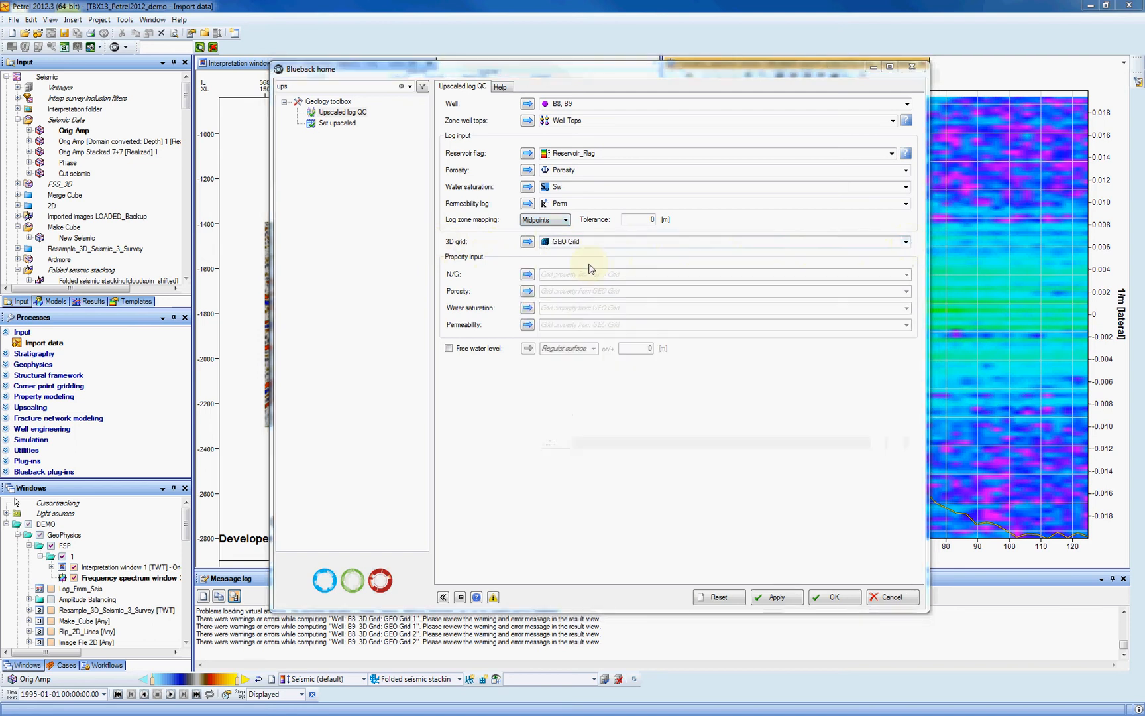
pyautogui.moveTo(500, 271)
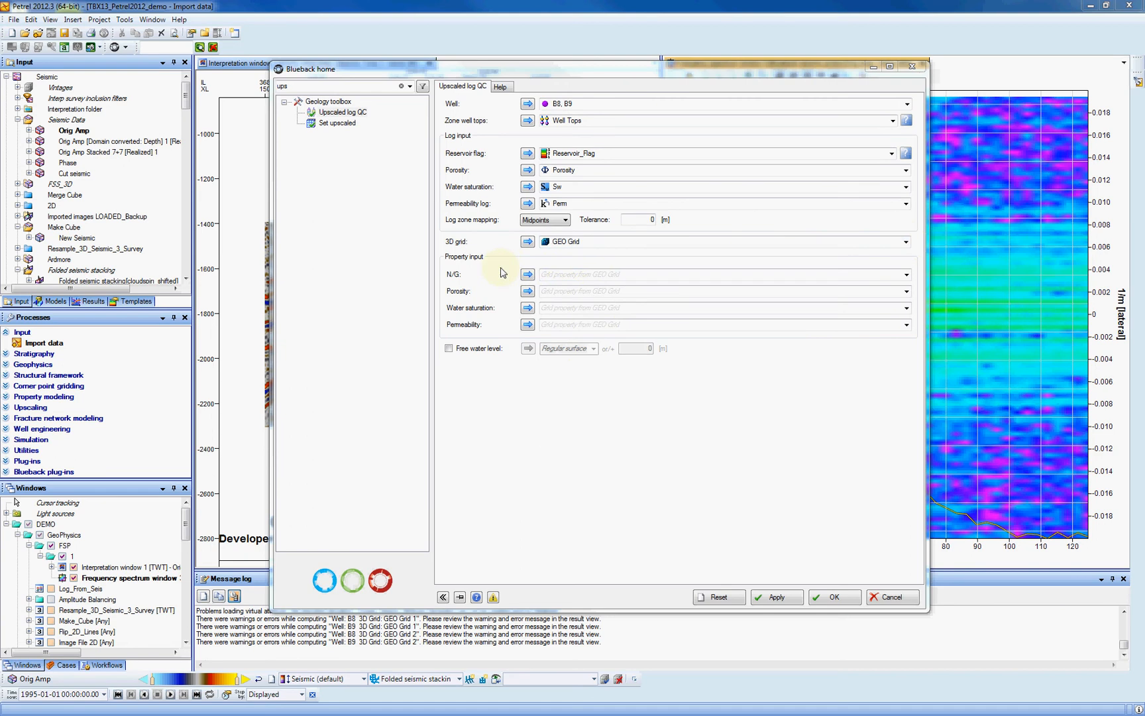
pyautogui.moveTo(897, 275)
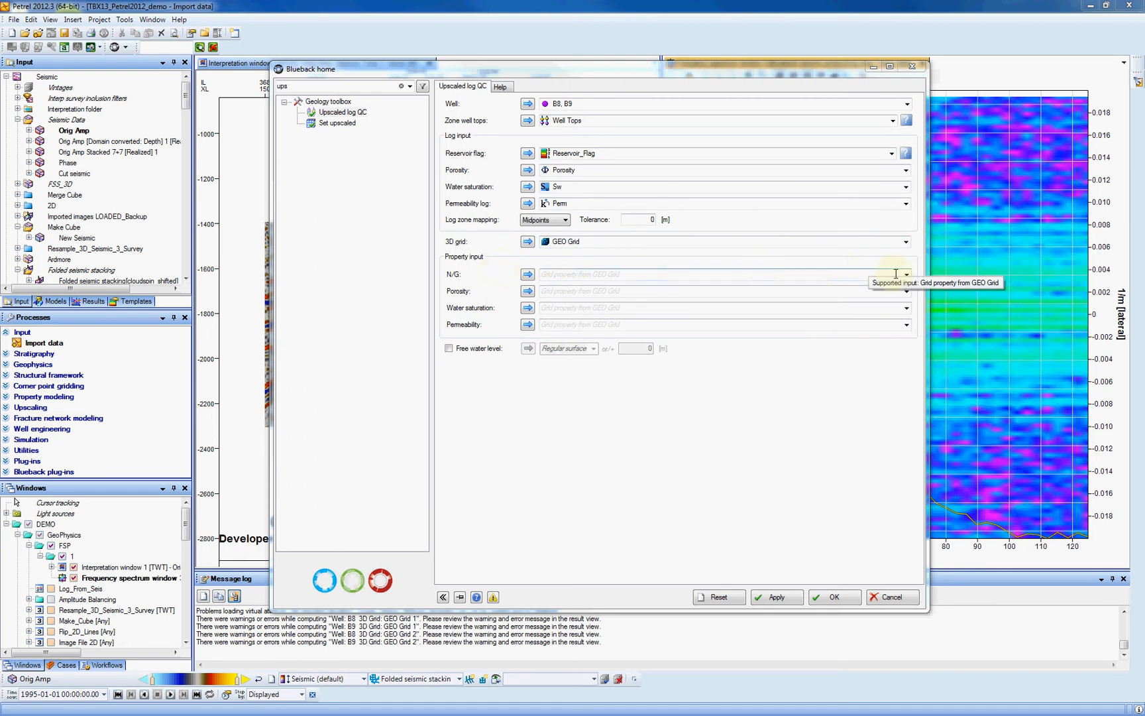
pyautogui.click(905, 274)
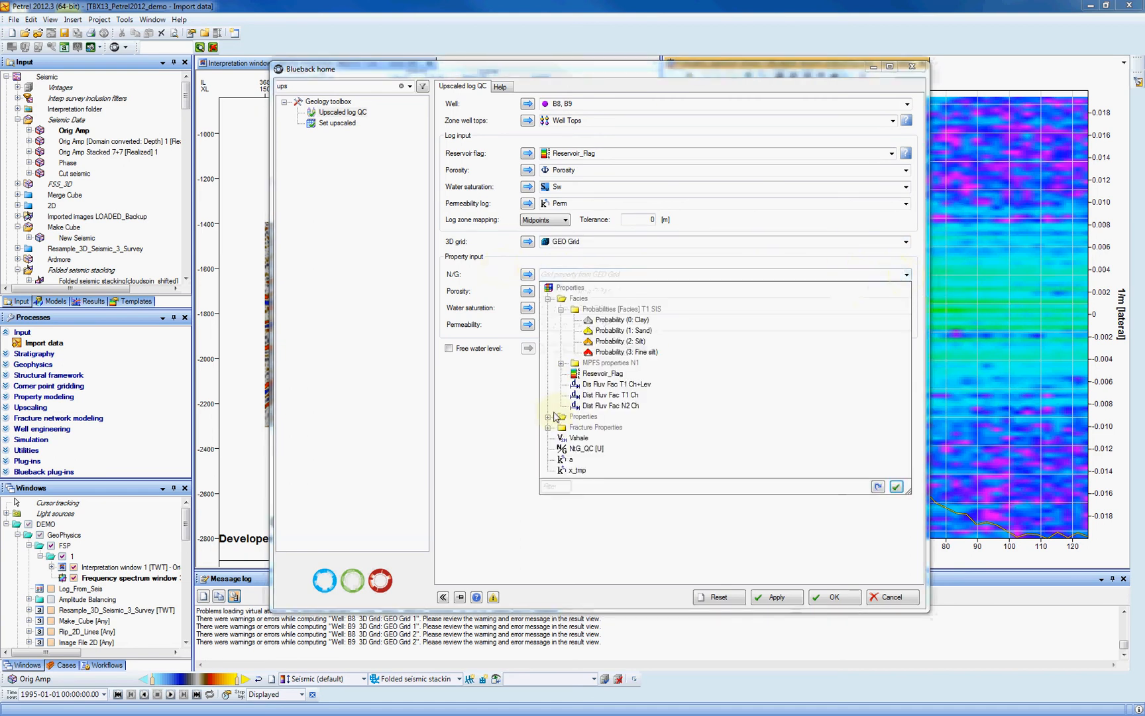
pyautogui.click(549, 416)
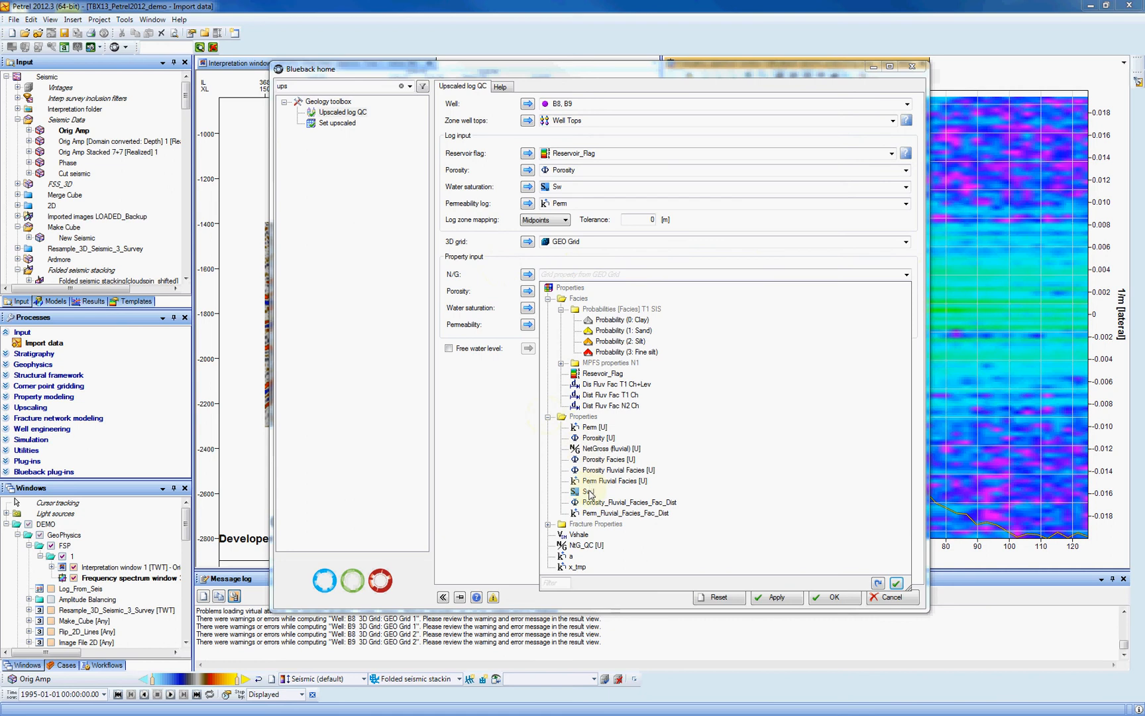
pyautogui.click(612, 448)
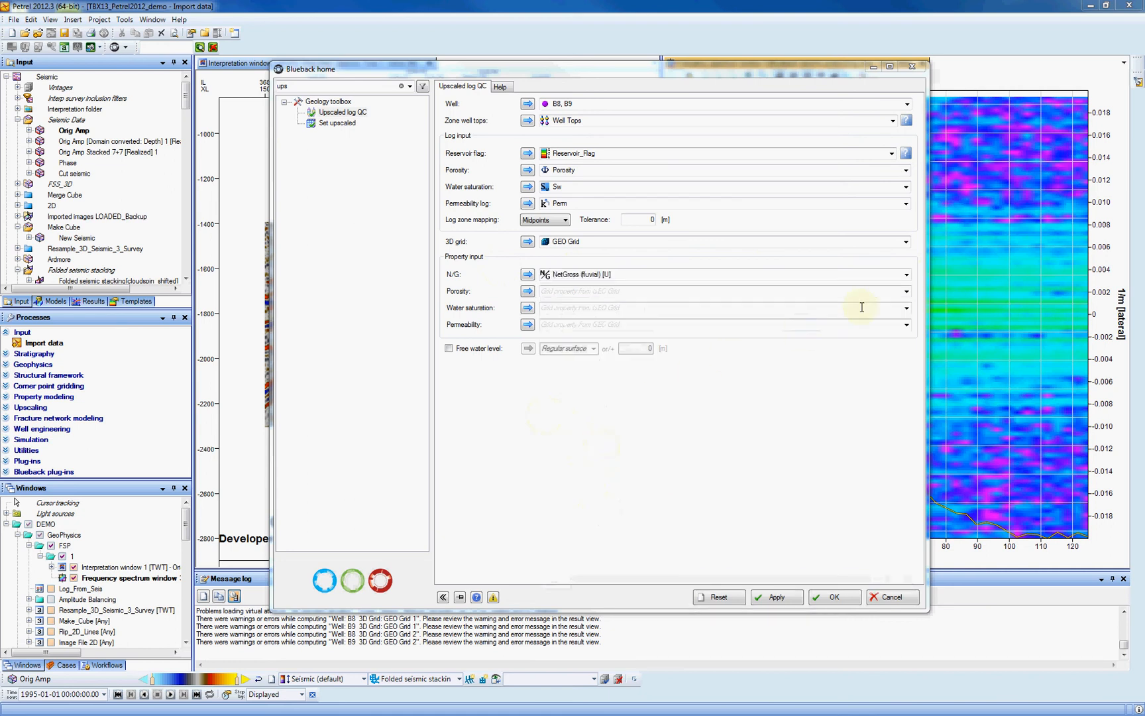
# Assign Porosity [U], SwJ and Perm as the porosity, water saturation and permeability properties
pyautogui.click(905, 290)
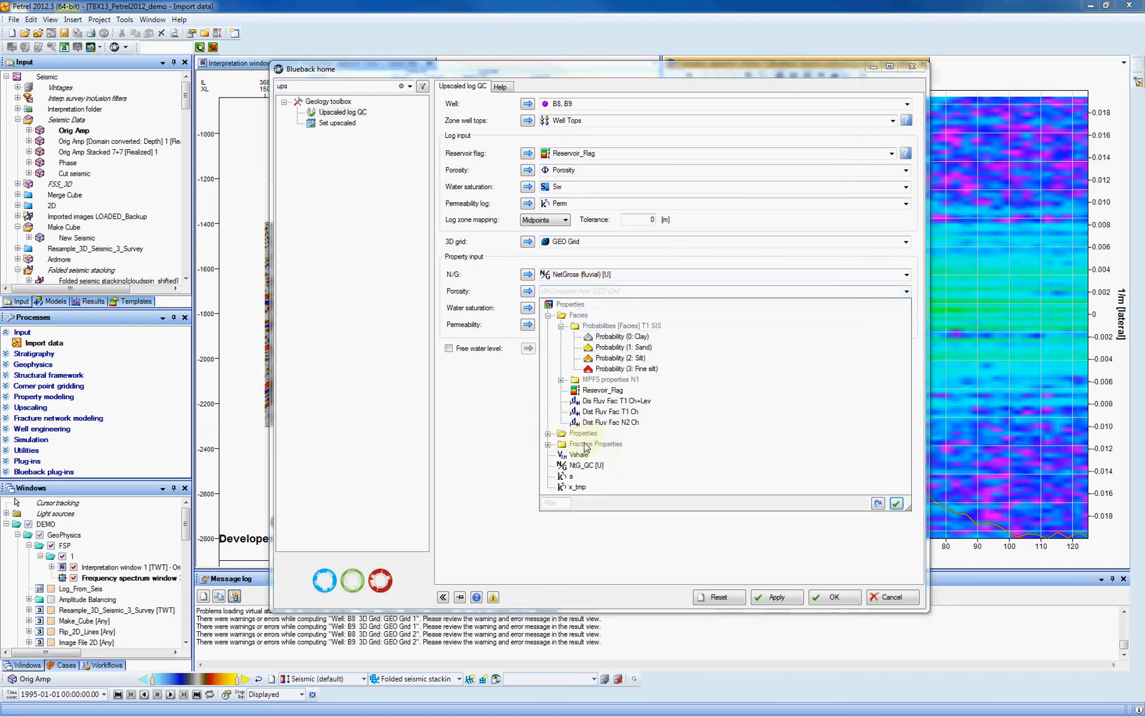
pyautogui.click(549, 433)
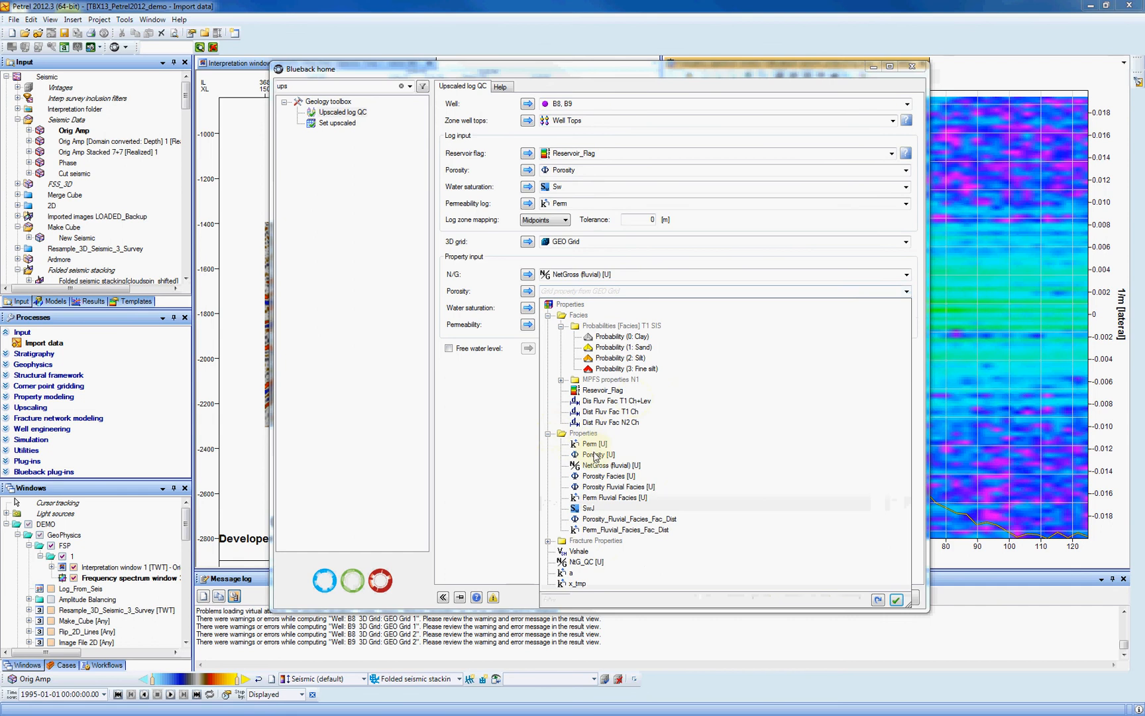
pyautogui.click(598, 454)
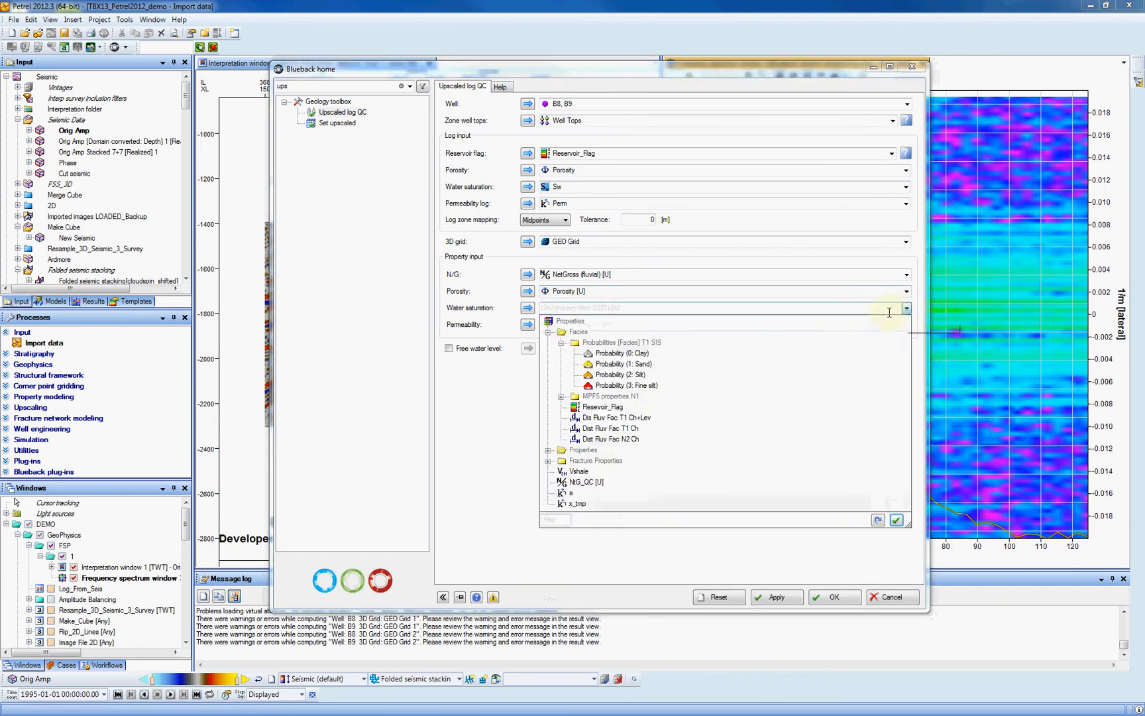
pyautogui.click(547, 449)
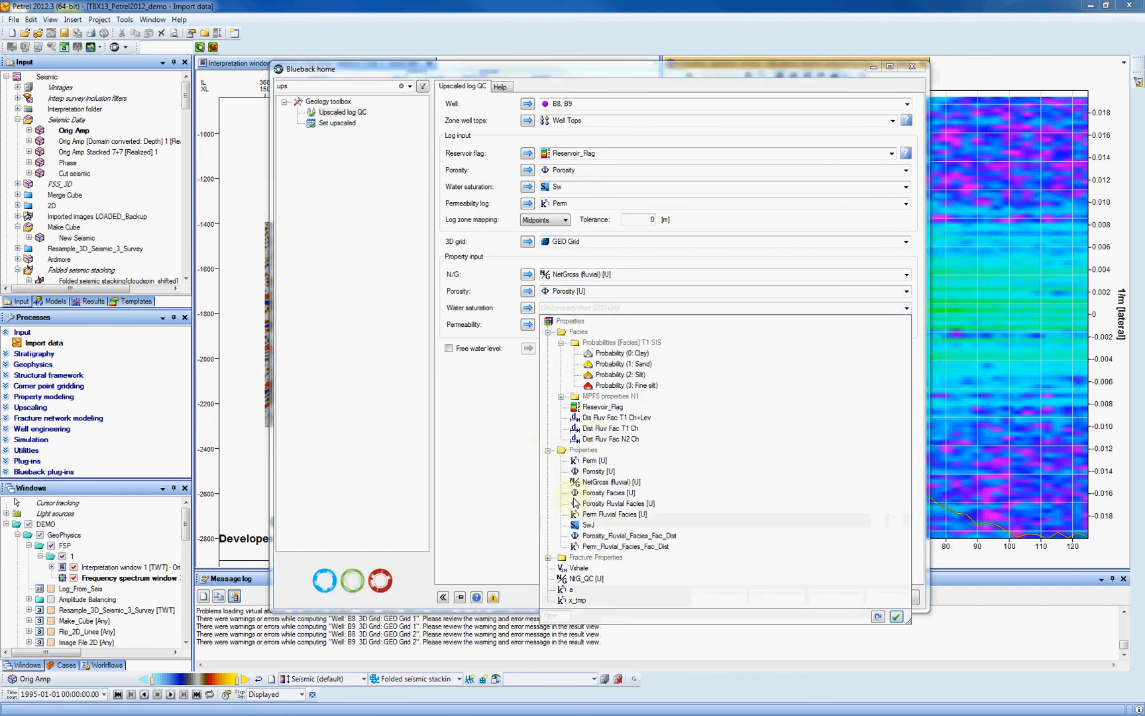
pyautogui.click(593, 525)
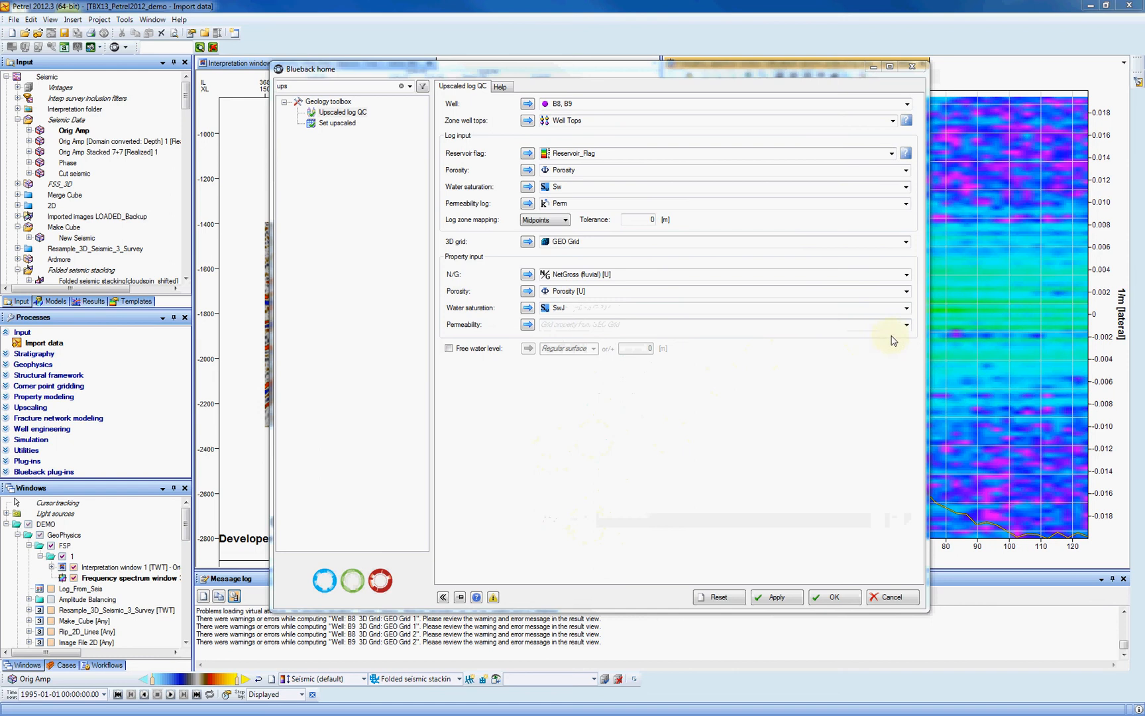
pyautogui.click(905, 325)
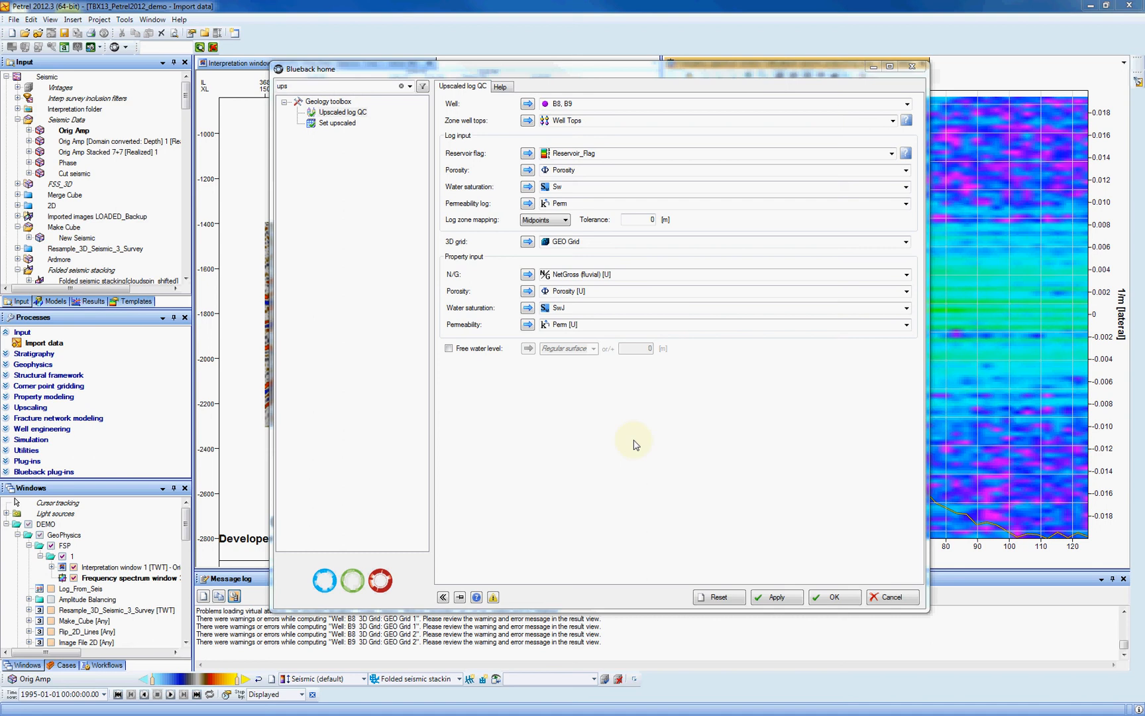
pyautogui.moveTo(714, 512)
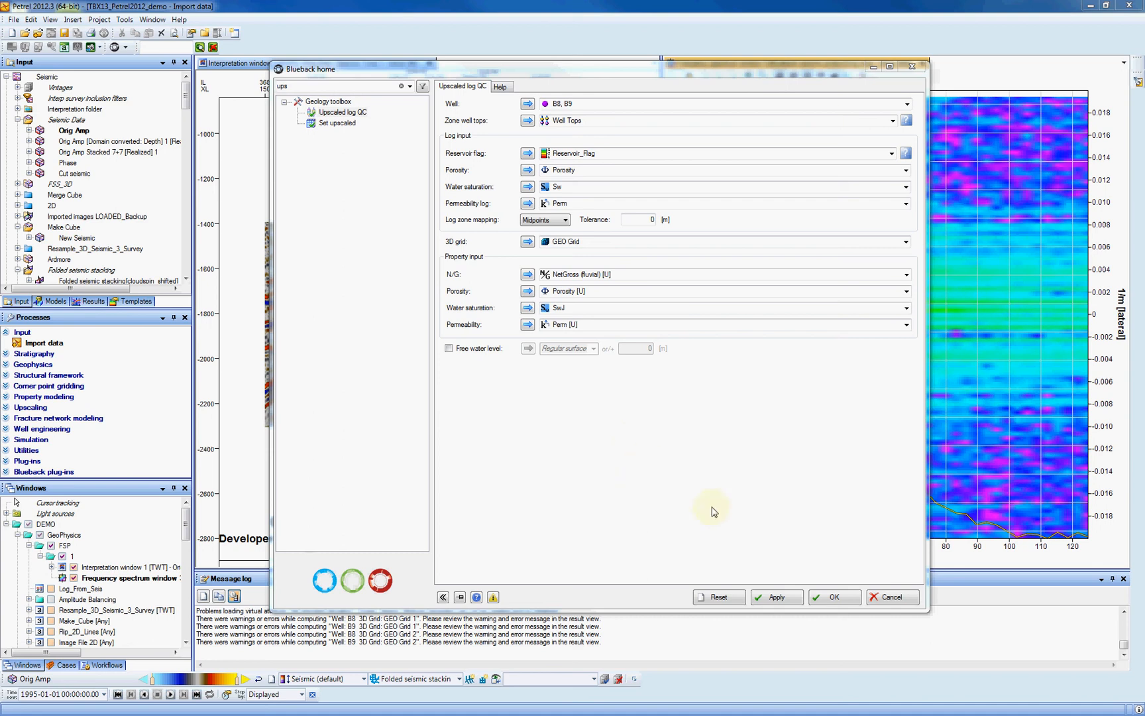
# Run the QC with OK, maximize the results window and open the result-run selector
pyautogui.click(834, 597)
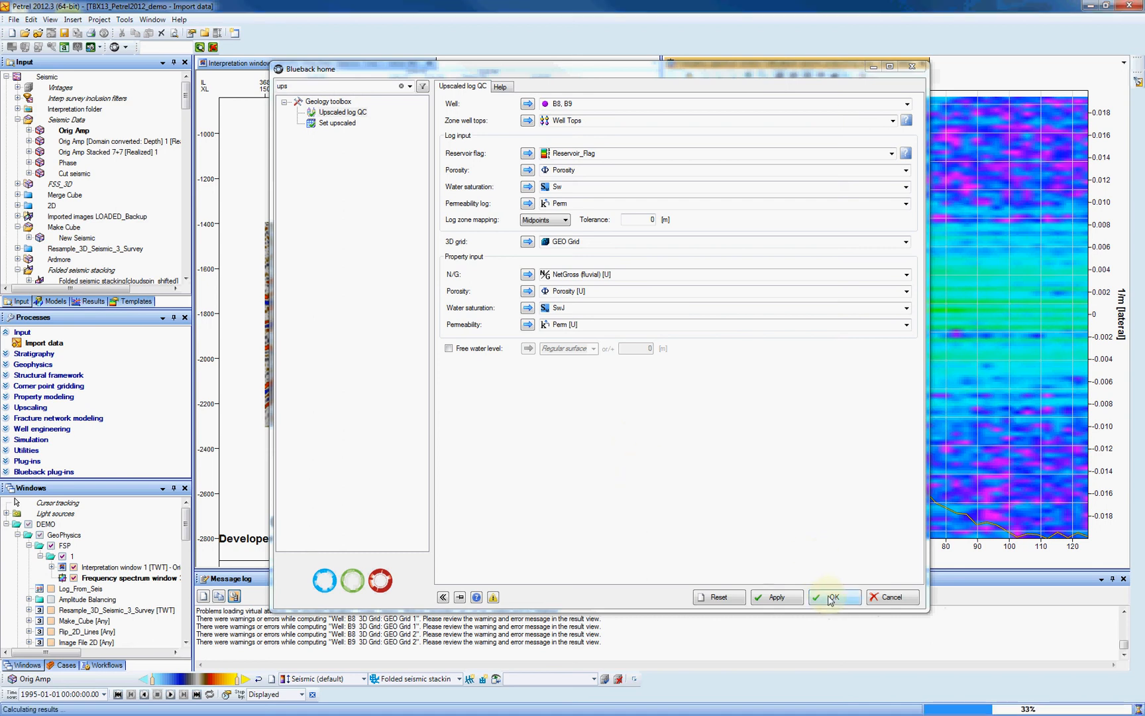
pyautogui.click(835, 596)
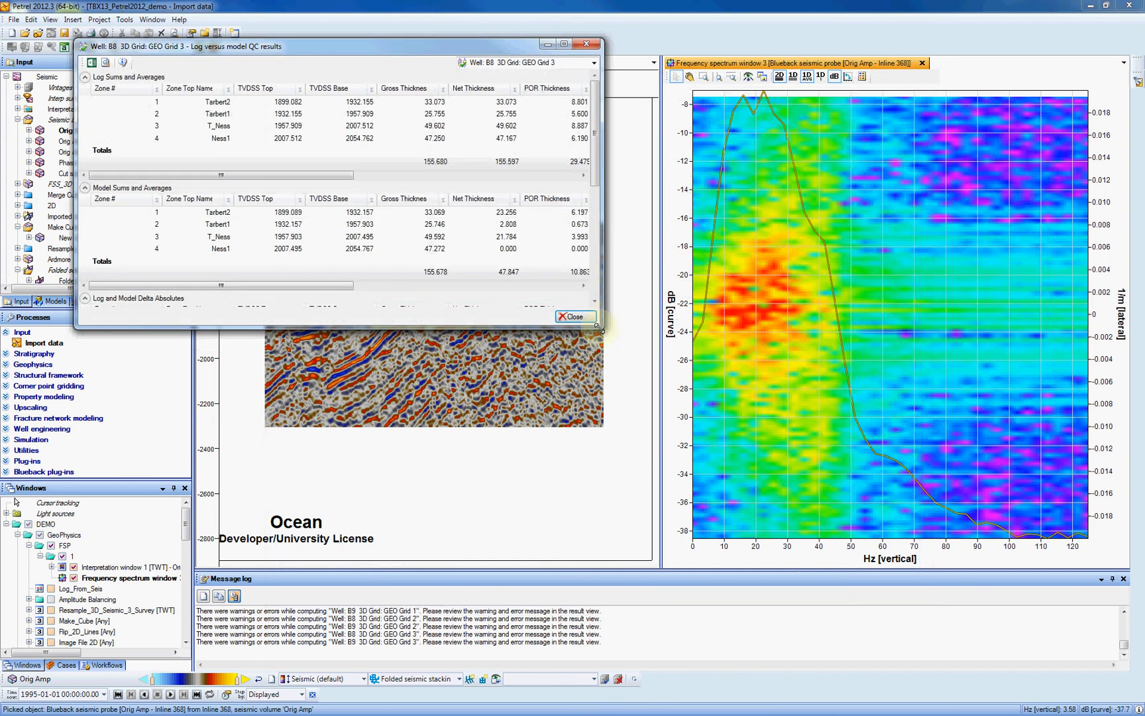
pyautogui.click(1018, 44)
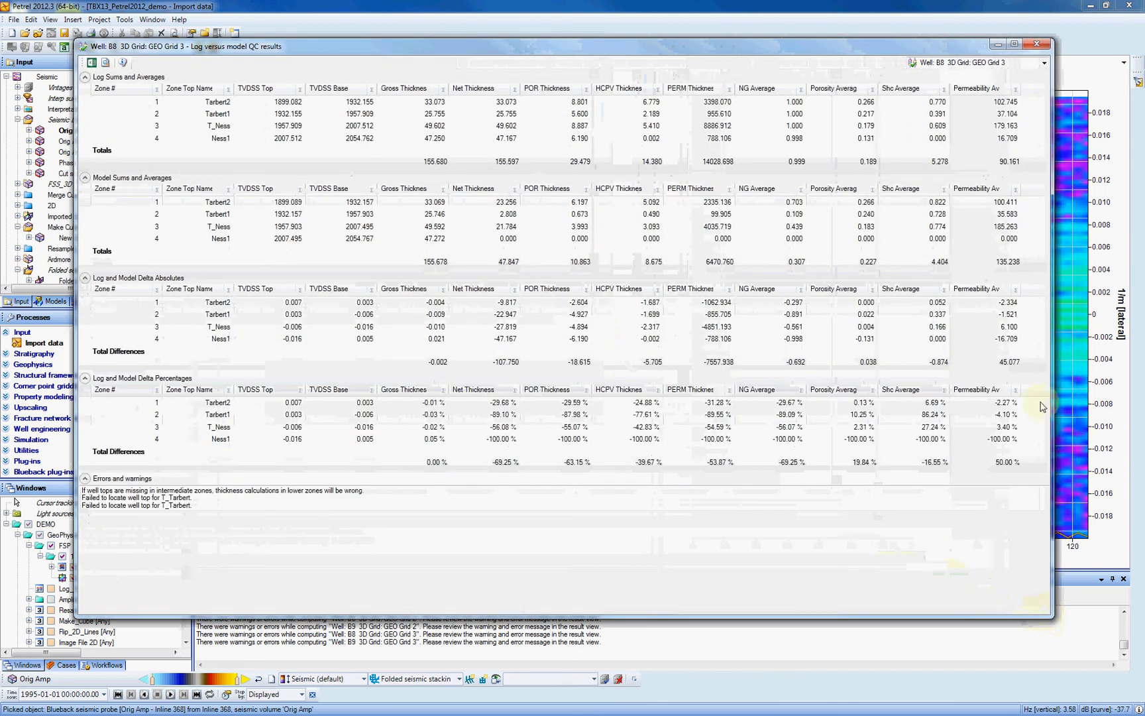
pyautogui.click(1043, 62)
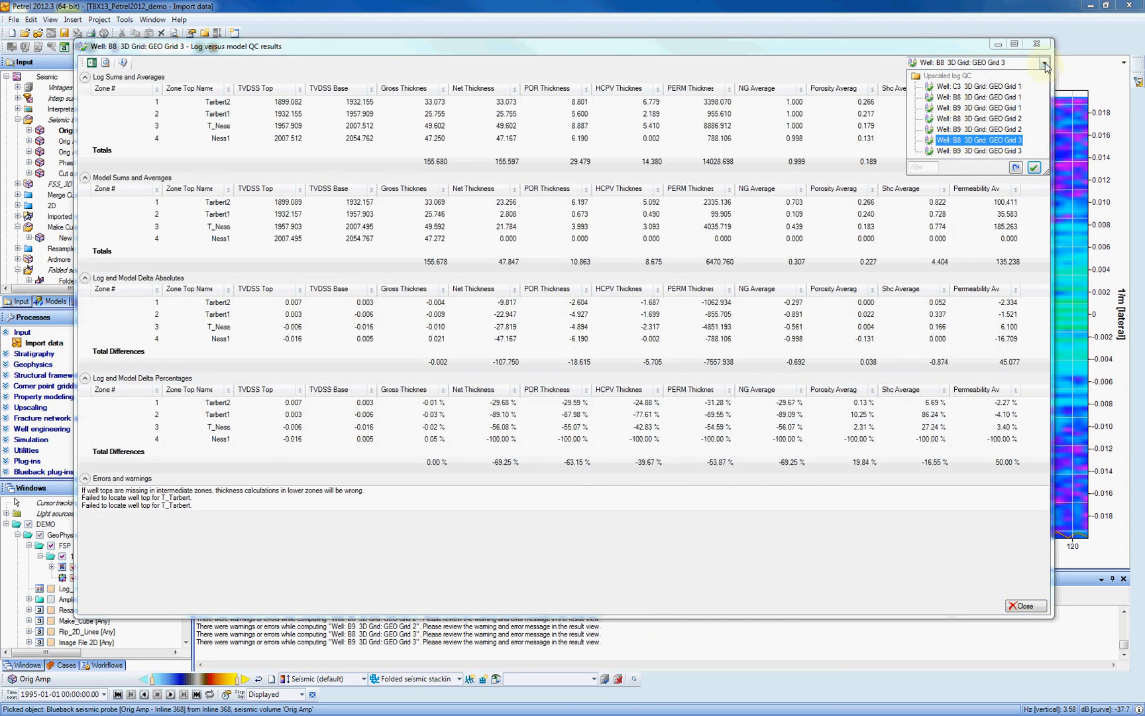
pyautogui.click(978, 139)
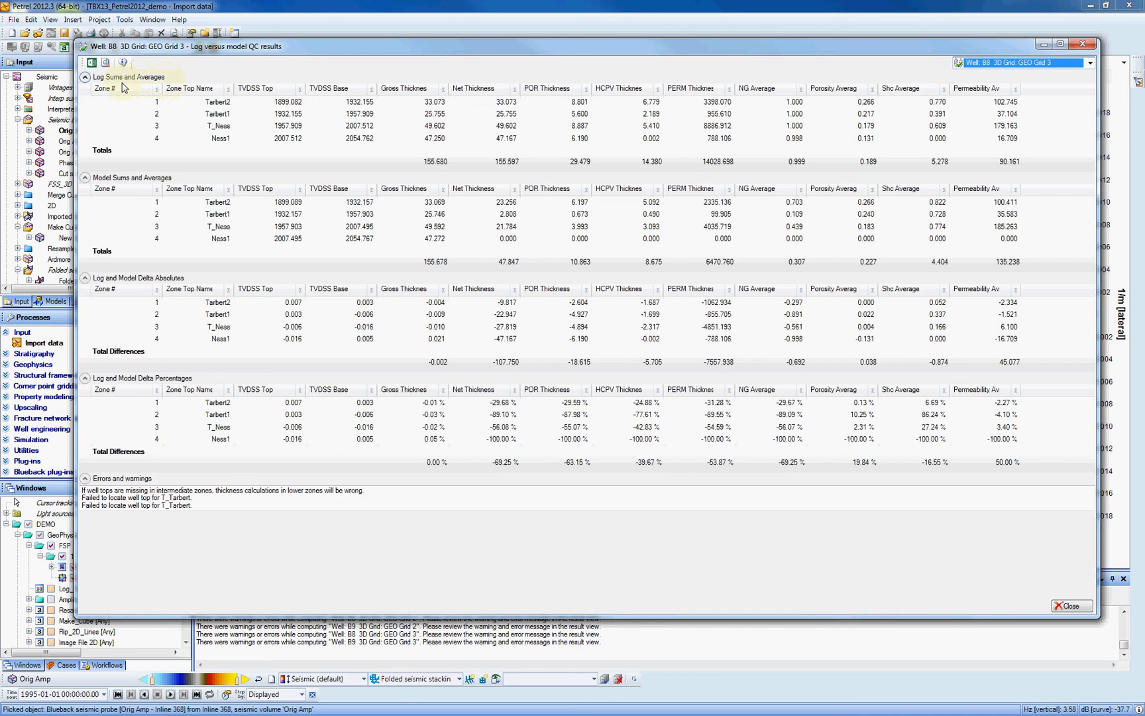
pyautogui.moveTo(130, 187)
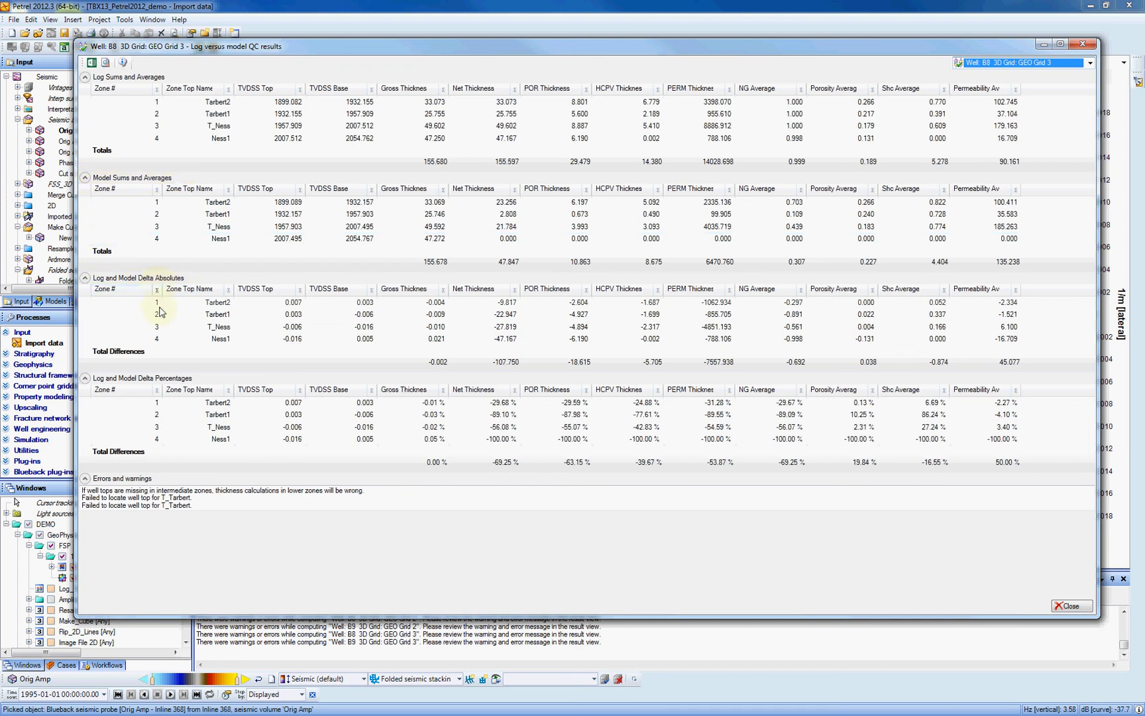
pyautogui.moveTo(161, 386)
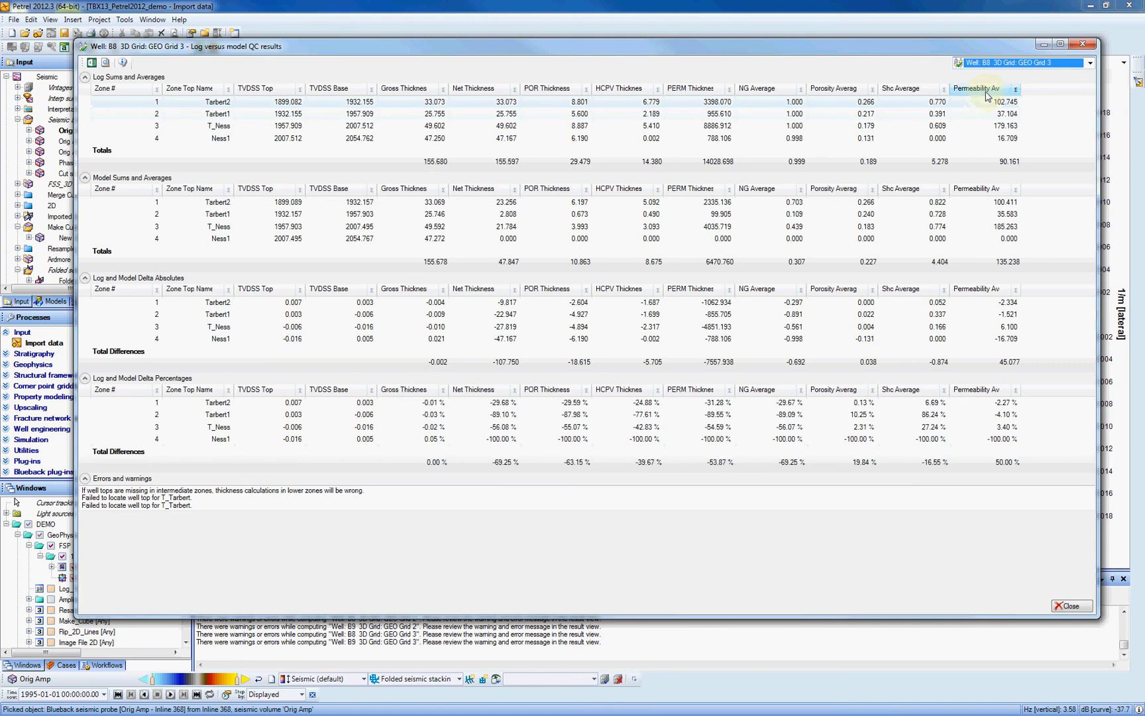
# Sort the B8 GEO Grid 3 results by ascending permeability average, Ness1 first
pyautogui.click(978, 87)
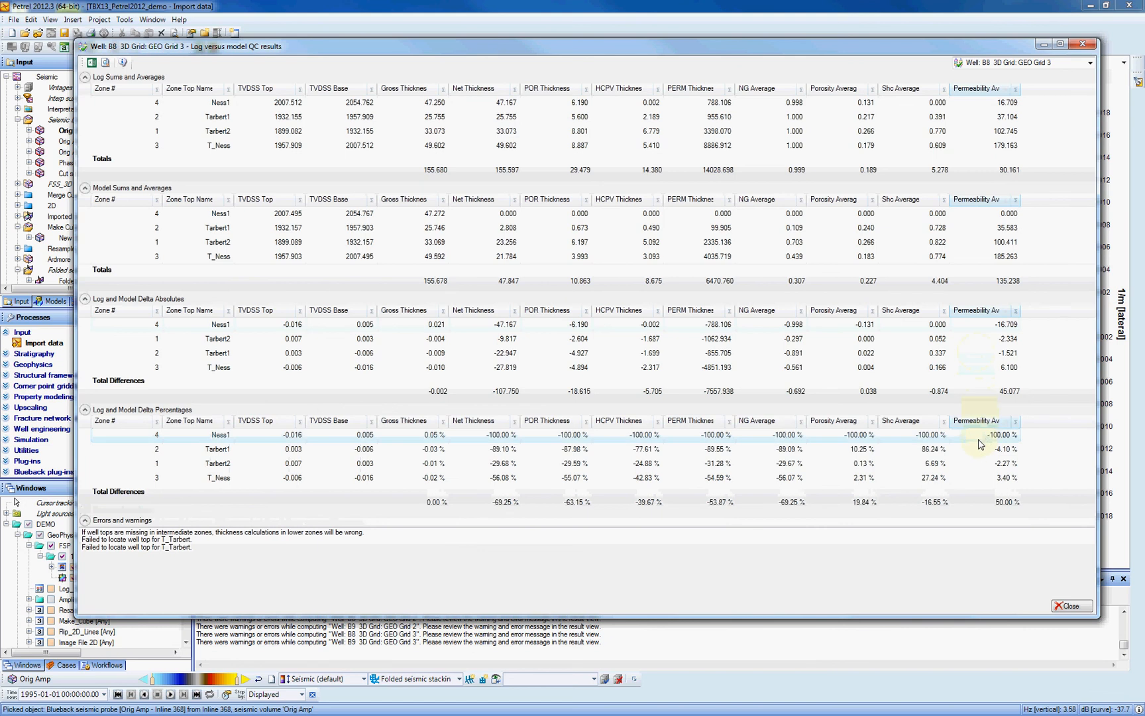
pyautogui.moveTo(1001, 440)
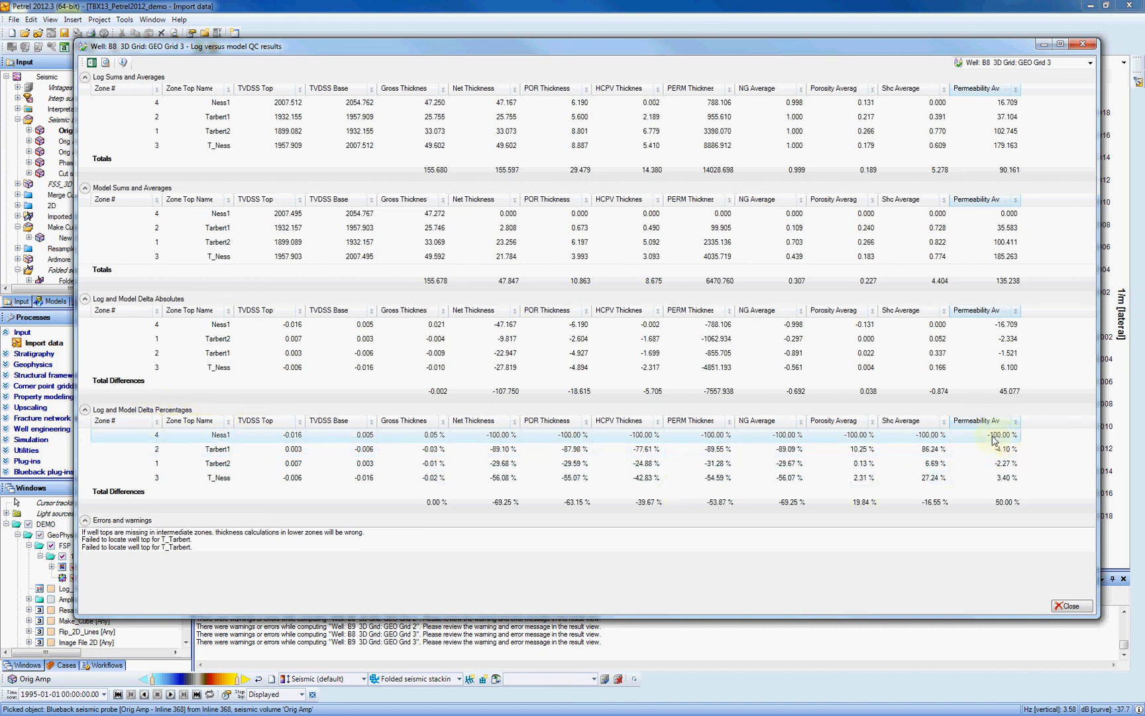
pyautogui.moveTo(1030, 240)
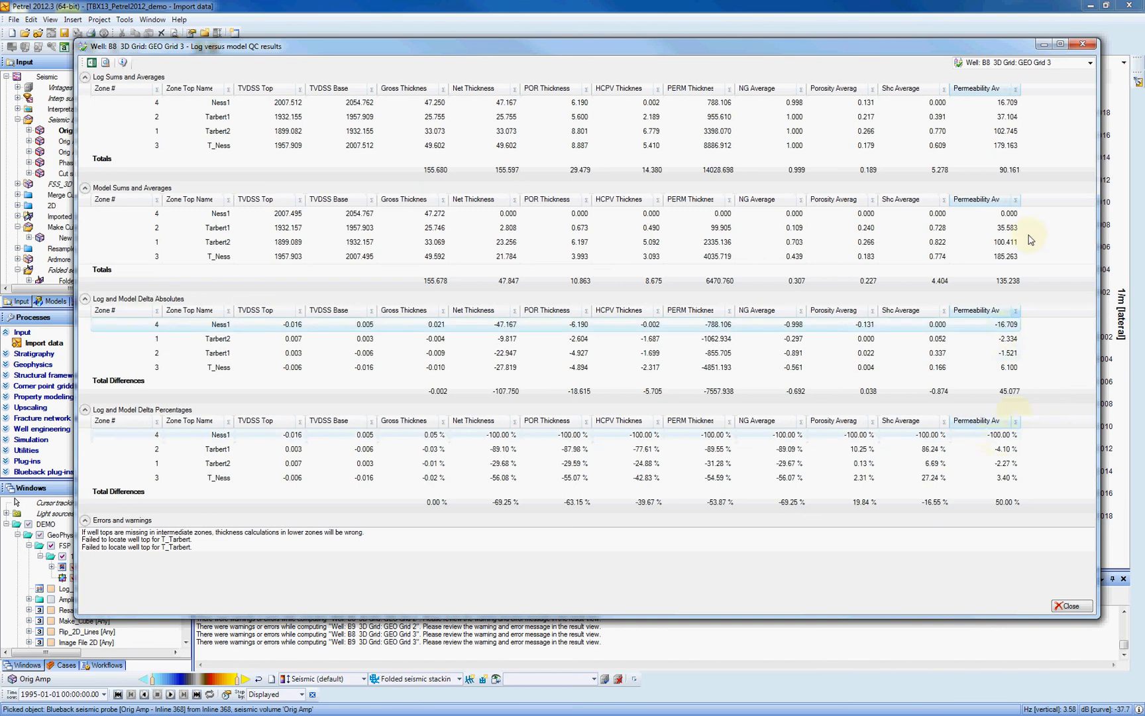
pyautogui.moveTo(1046, 344)
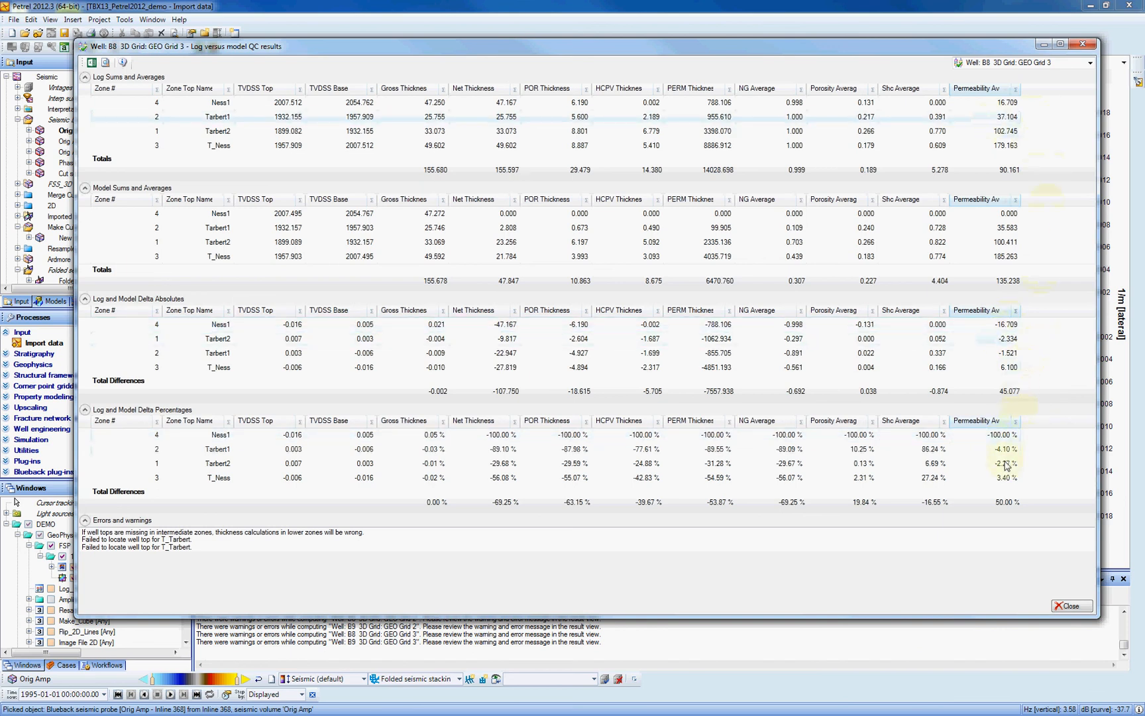
pyautogui.moveTo(1007, 369)
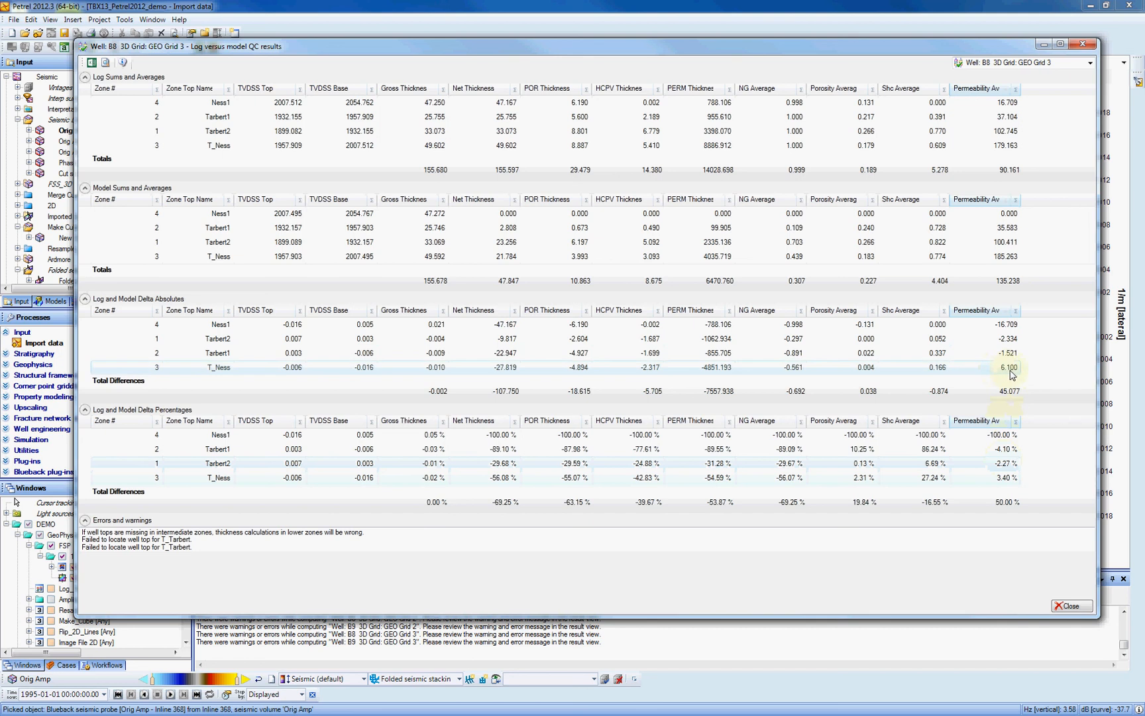
pyautogui.moveTo(1008, 483)
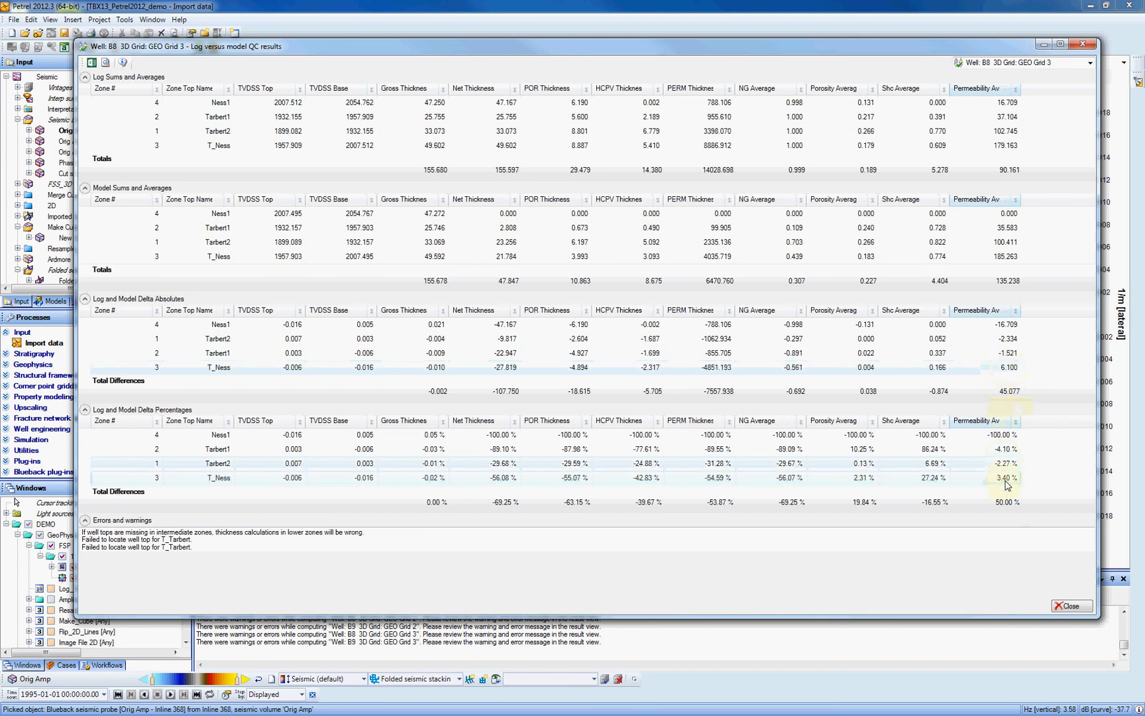
pyautogui.moveTo(276, 484)
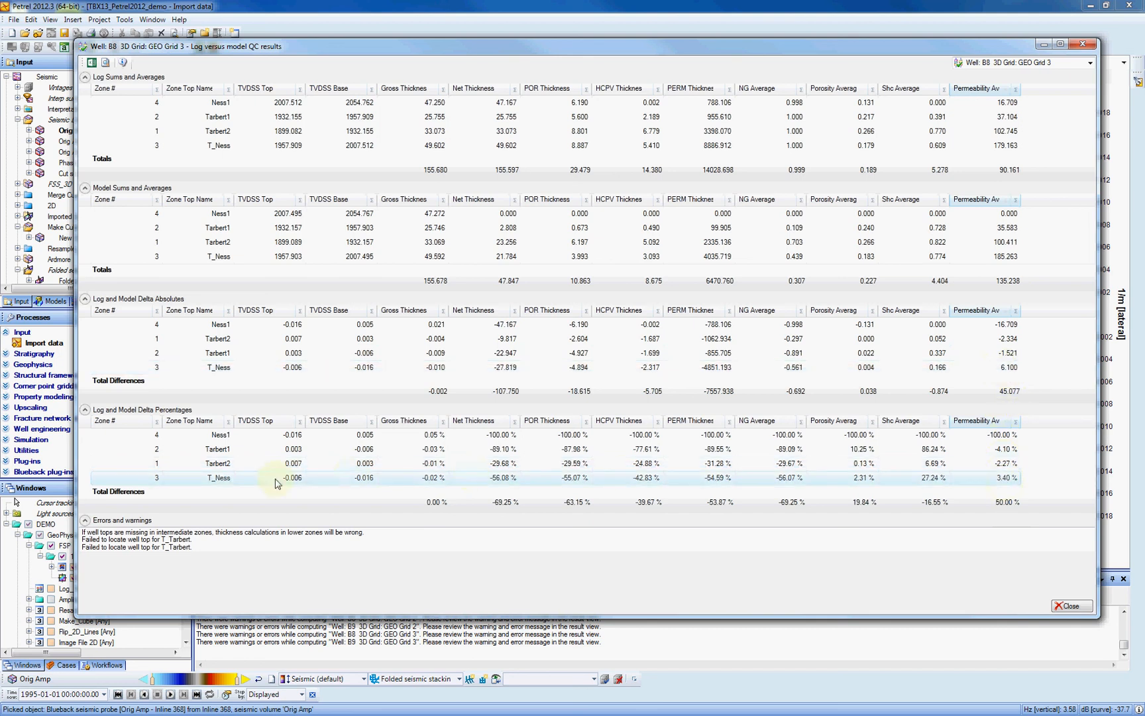
pyautogui.moveTo(1026, 261)
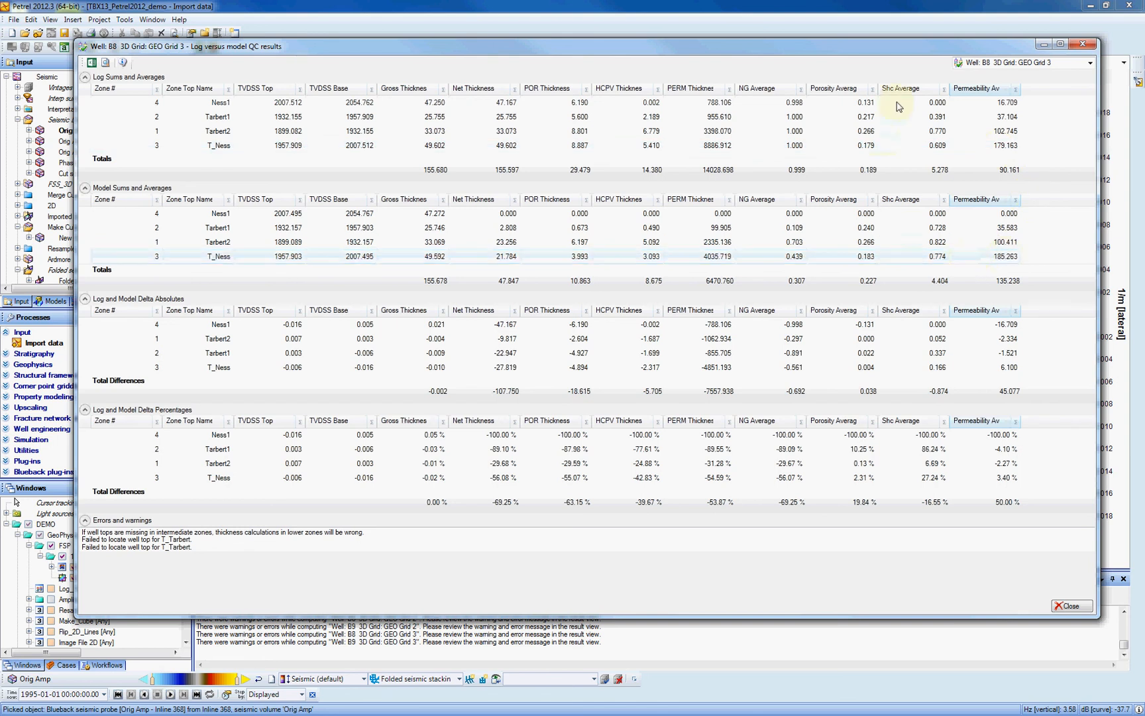
pyautogui.moveTo(847, 100)
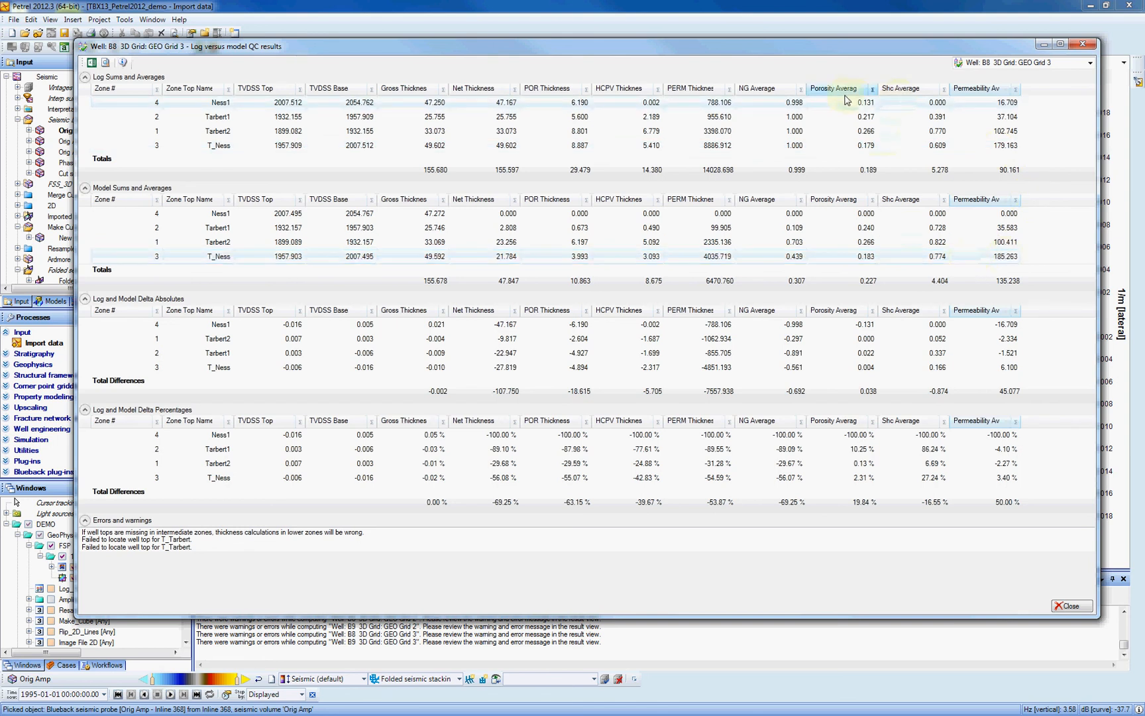